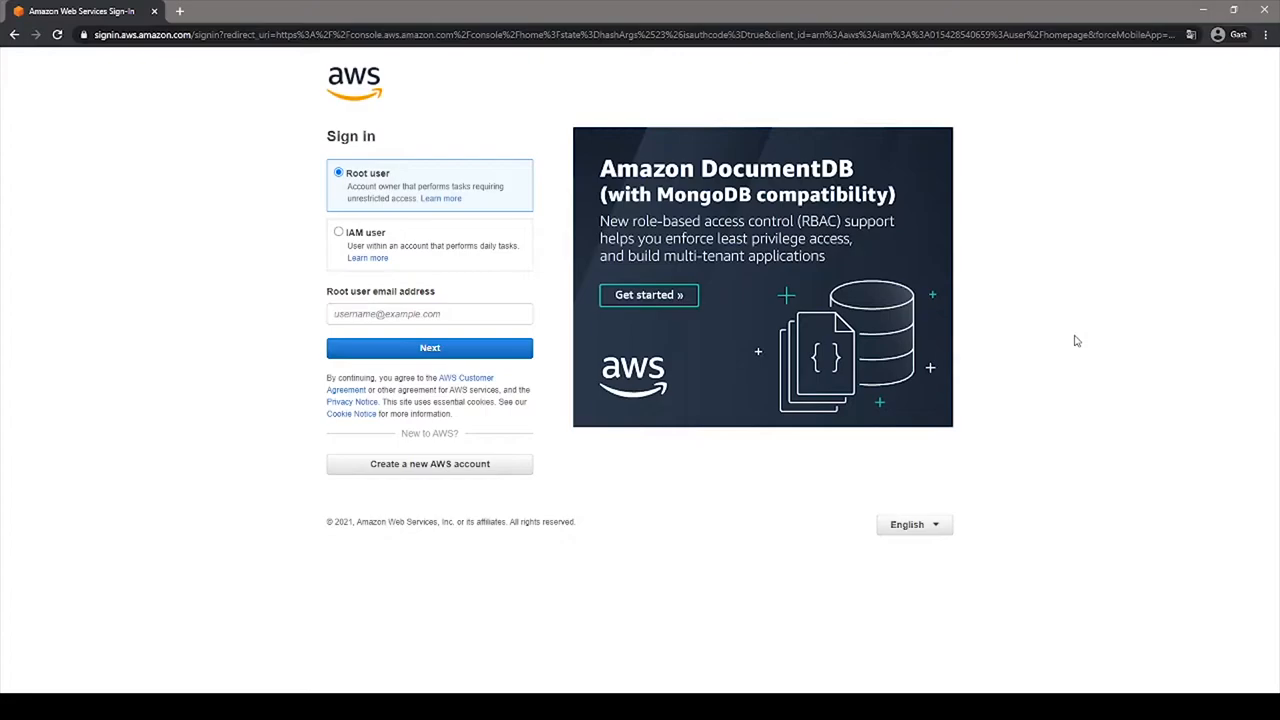
{"action": "mouse_move", "coordinate": [262, 232]}
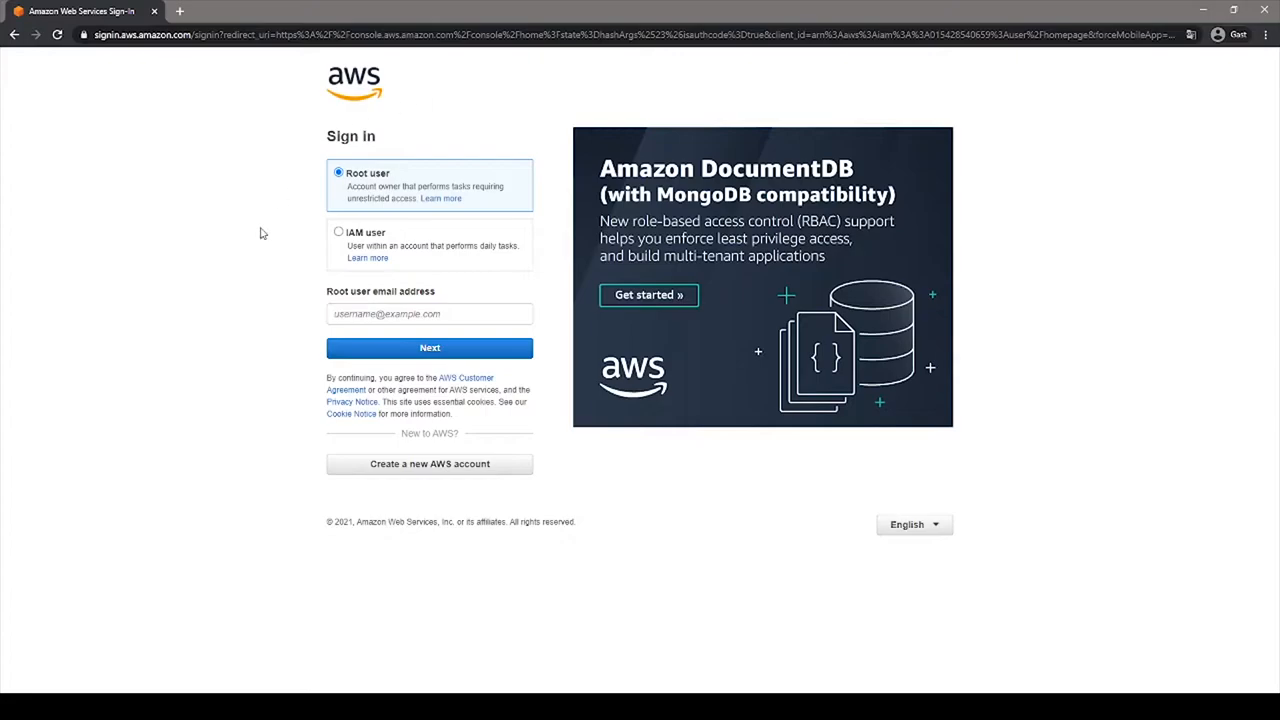
{"action": "mouse_move", "coordinate": [180, 203]}
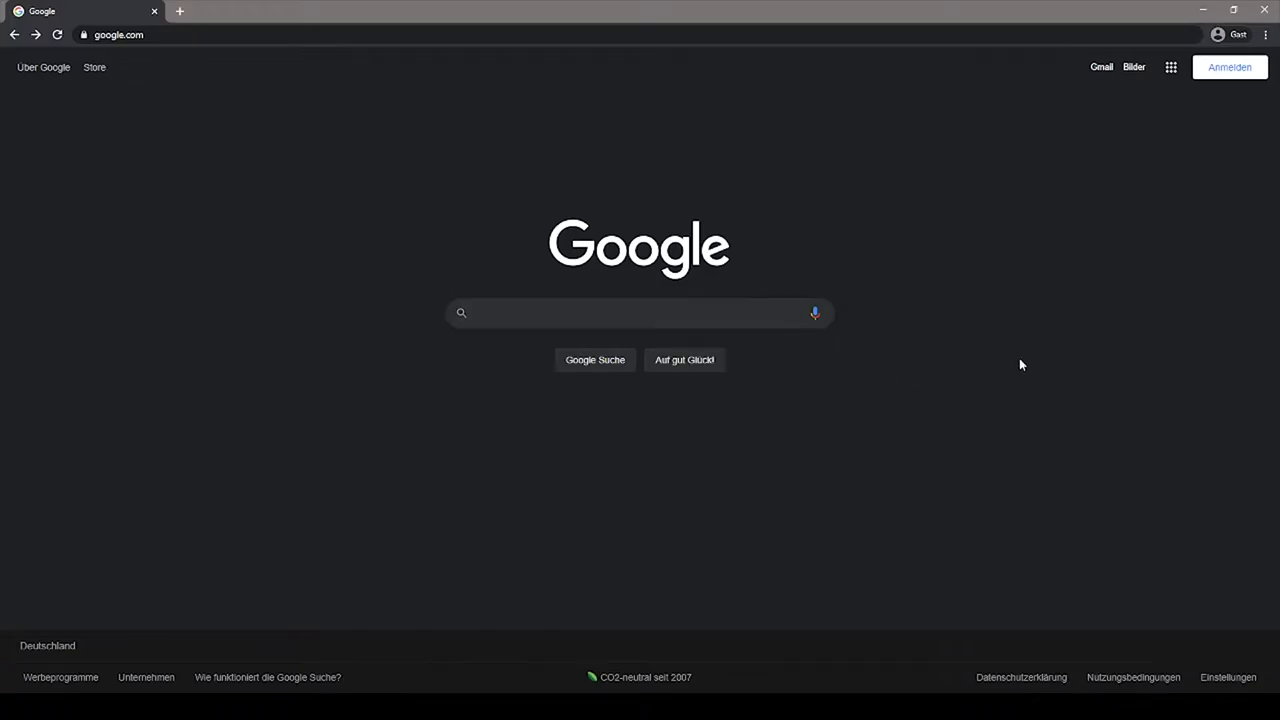
Search Google for 'amazon aws' and open the AWS free tier result
{"action": "type", "text": "amazon aws free tier account"}
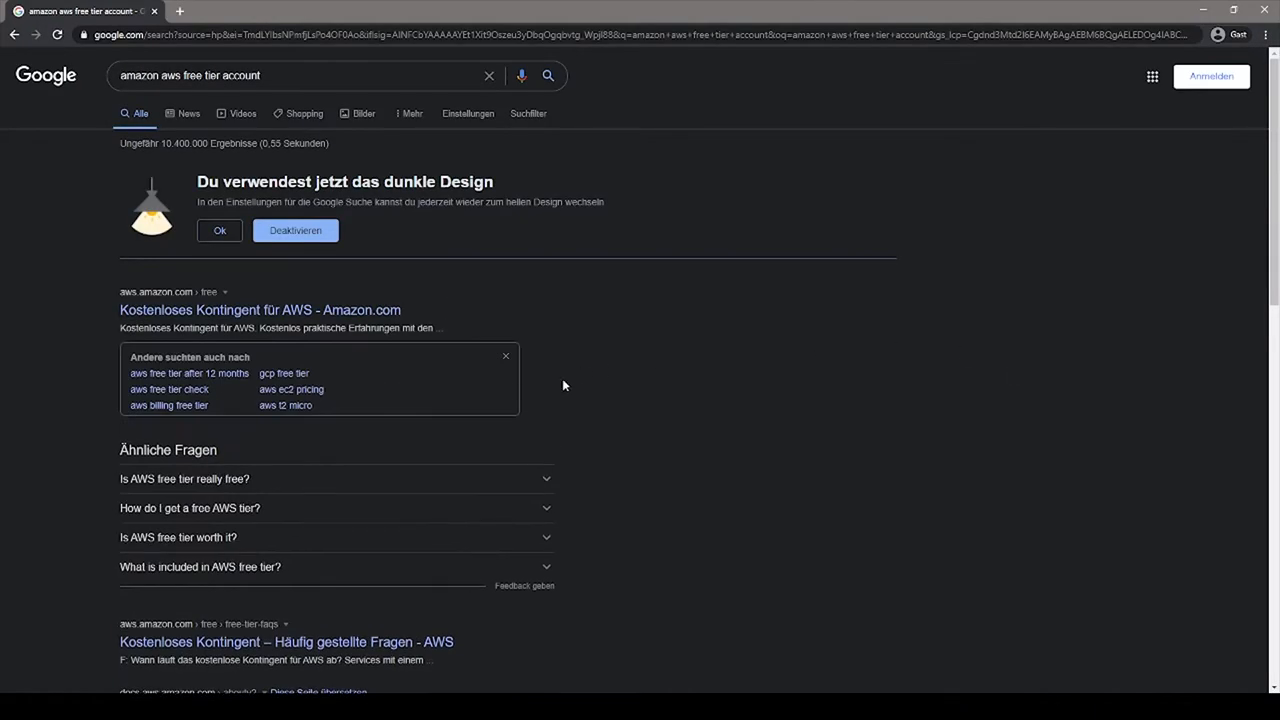
{"action": "mouse_move", "coordinate": [378, 310]}
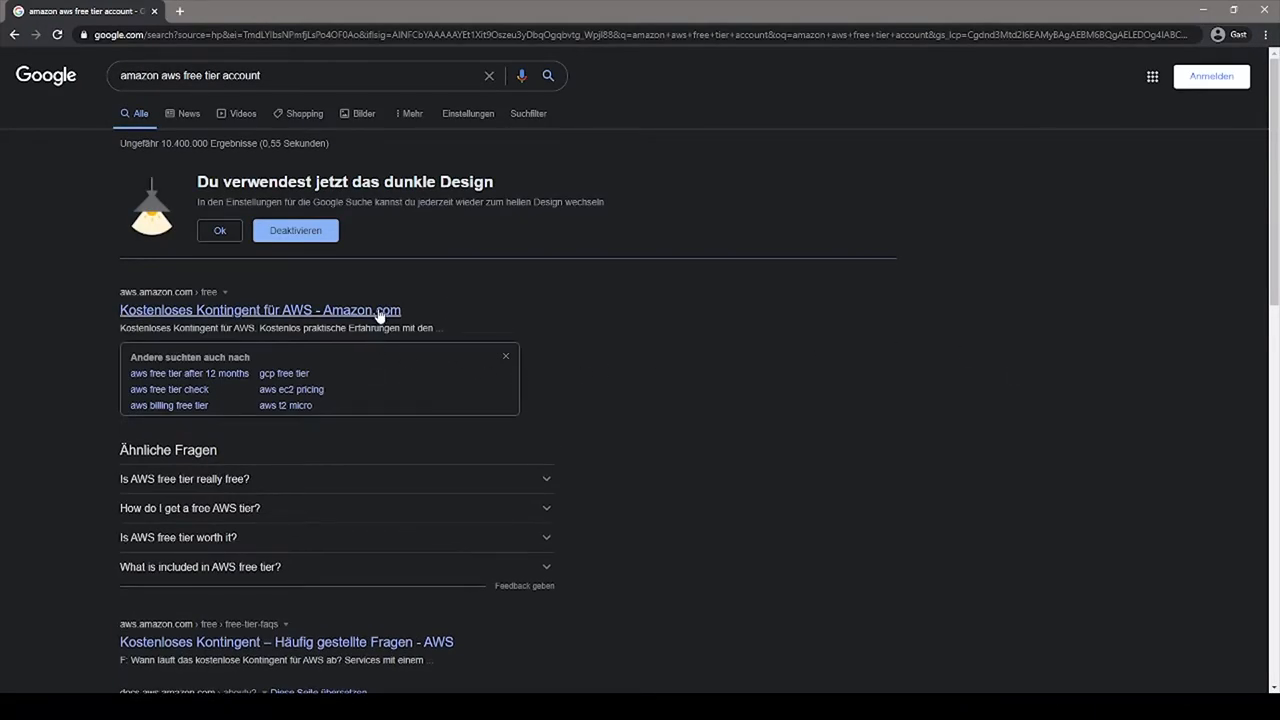
{"action": "left_click", "coordinate": [259, 309]}
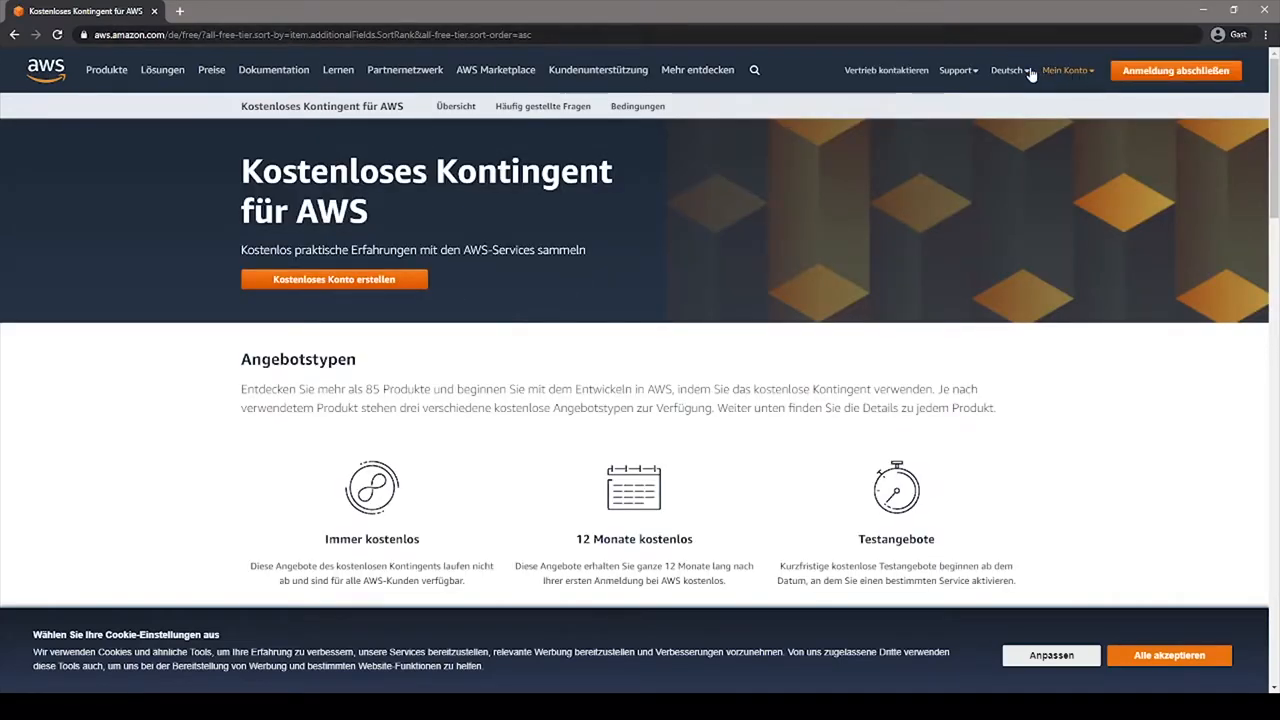
Switch the free tier page language from Deutsch to English
{"action": "left_click", "coordinate": [1009, 70]}
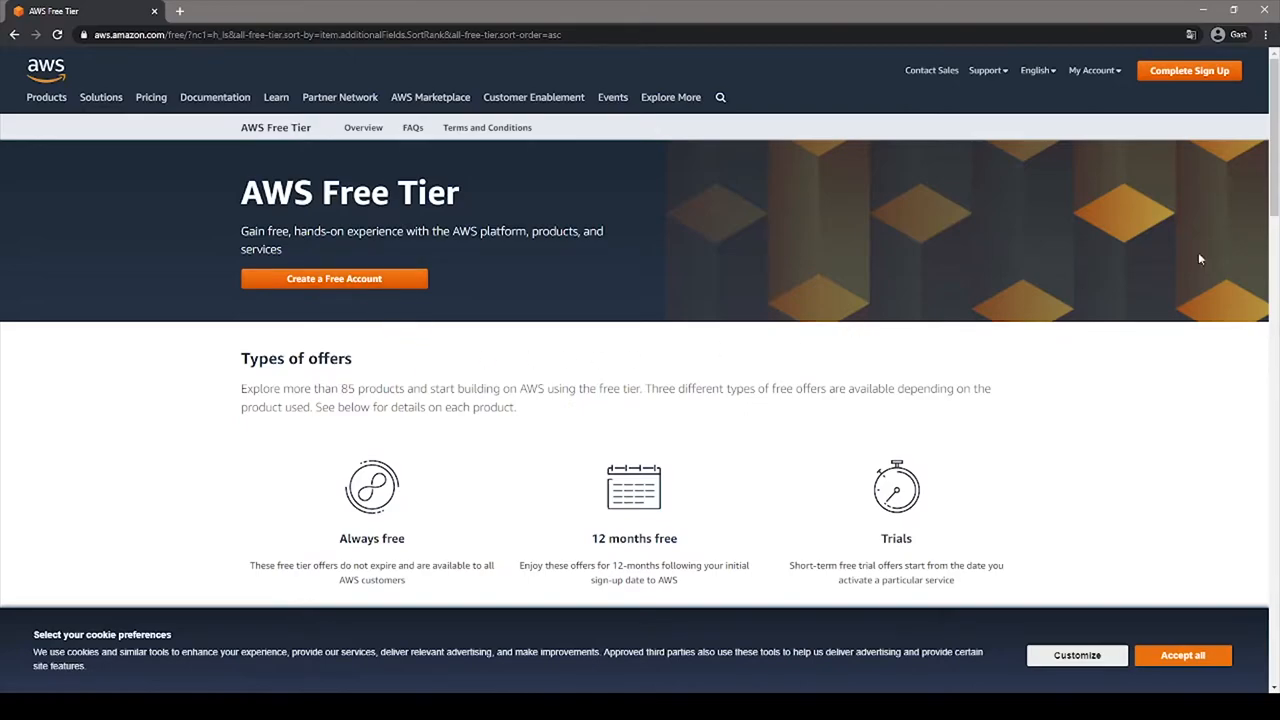
{"action": "left_click", "coordinate": [1036, 70]}
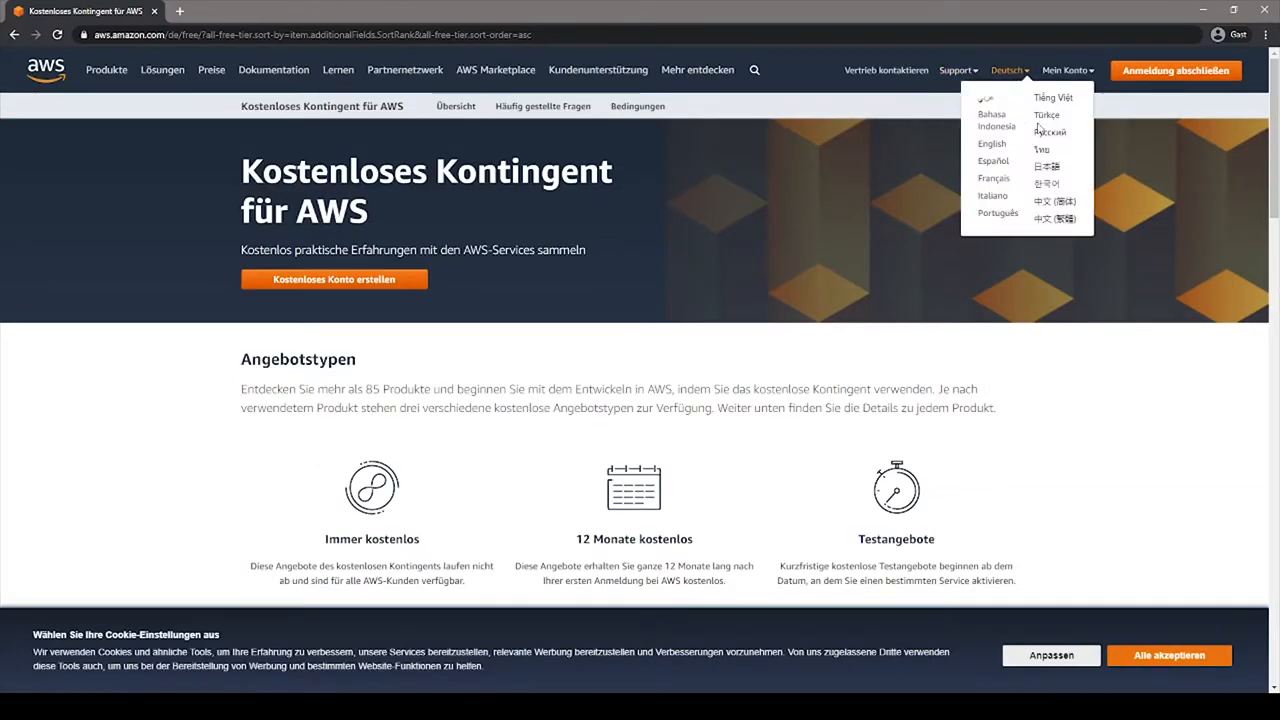
{"action": "left_click", "coordinate": [991, 143]}
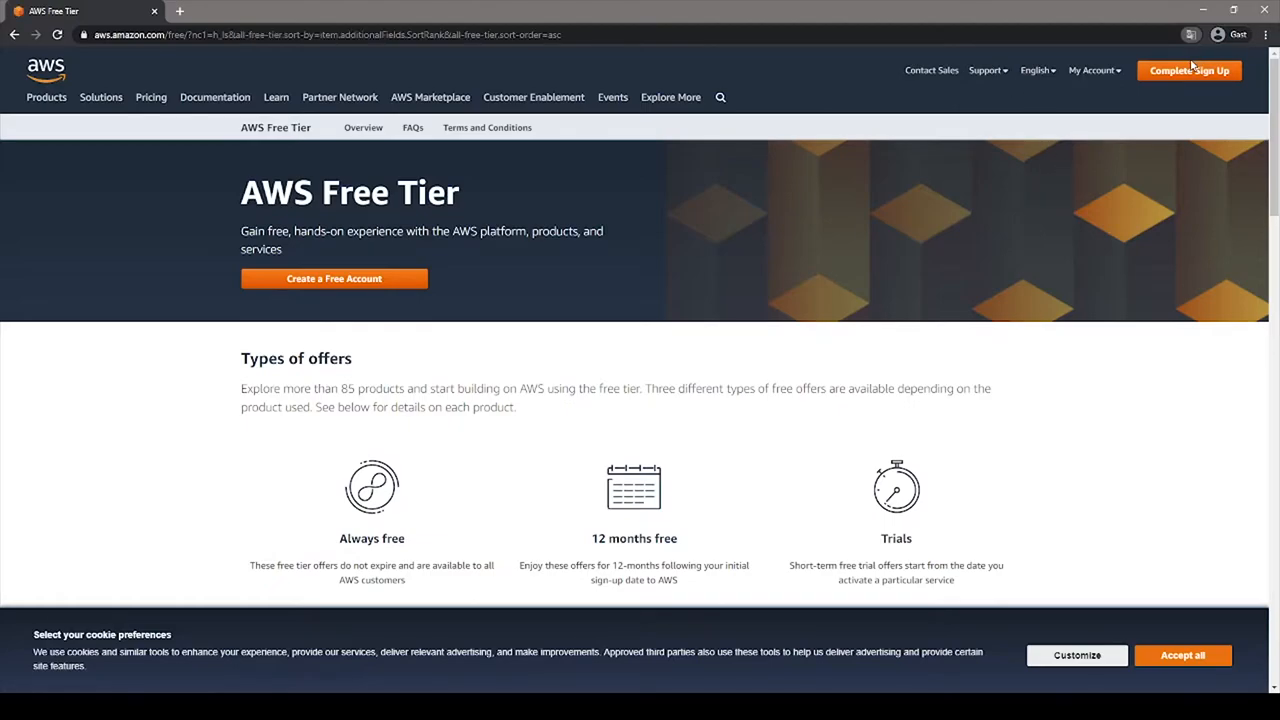
{"action": "mouse_move", "coordinate": [531, 358]}
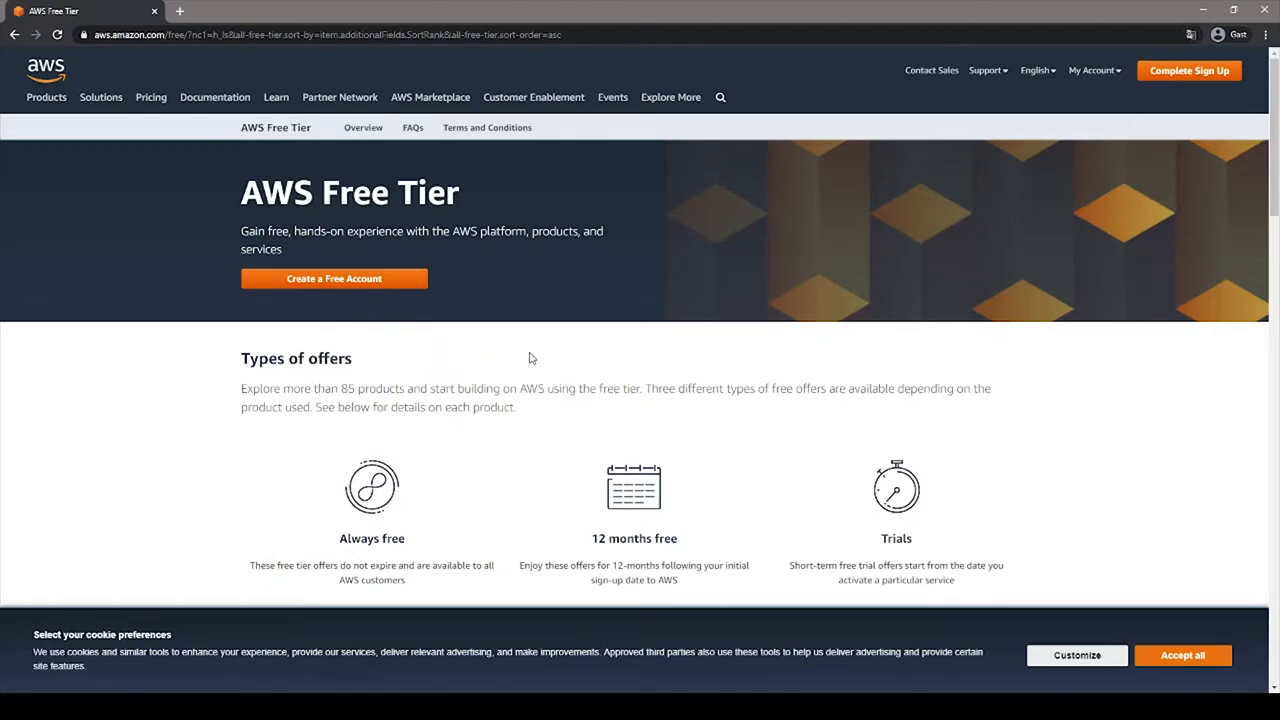
{"action": "scroll", "scroll_direction": "down", "scroll_amount": 3}
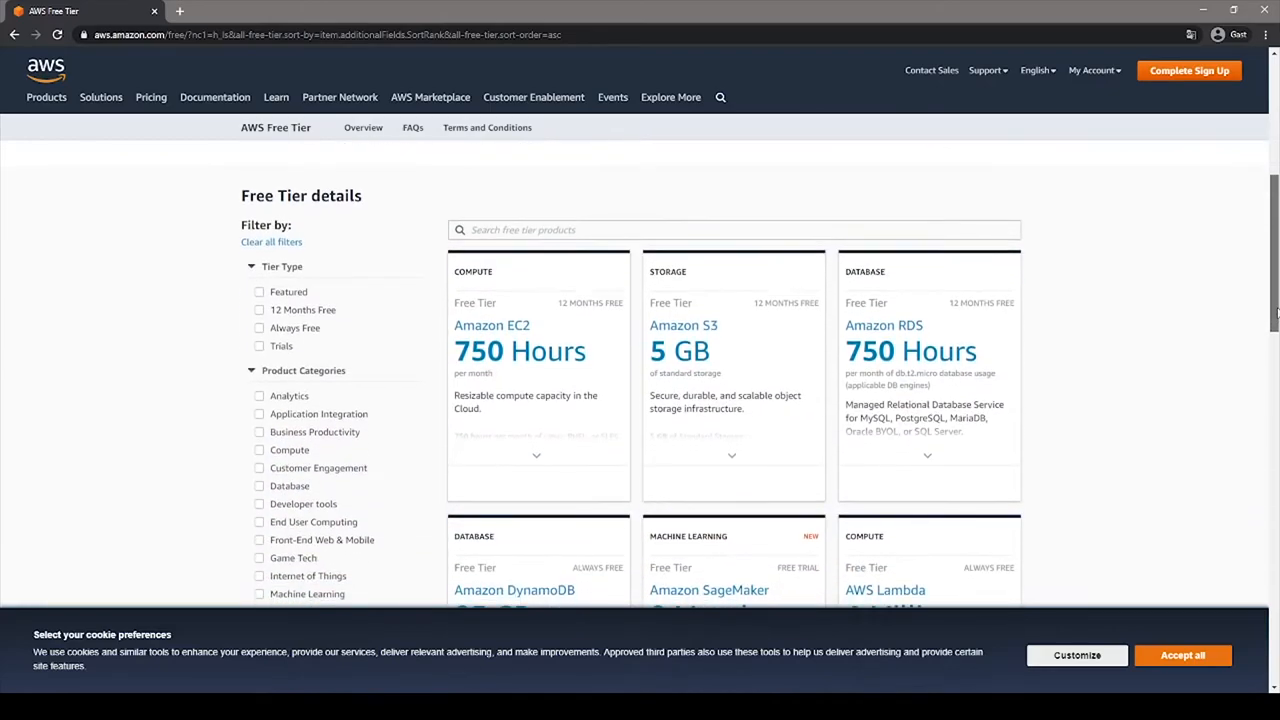
{"action": "left_click", "coordinate": [731, 455]}
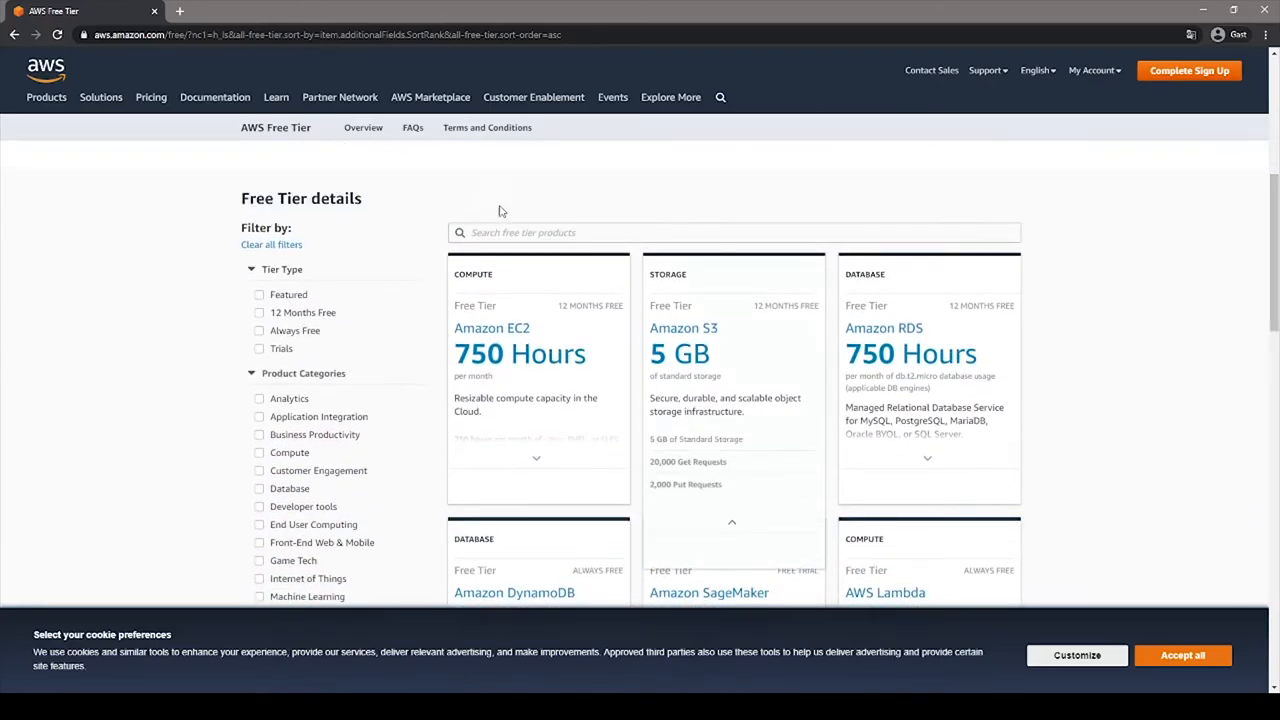
{"action": "scroll", "scroll_direction": "down", "scroll_amount": 3}
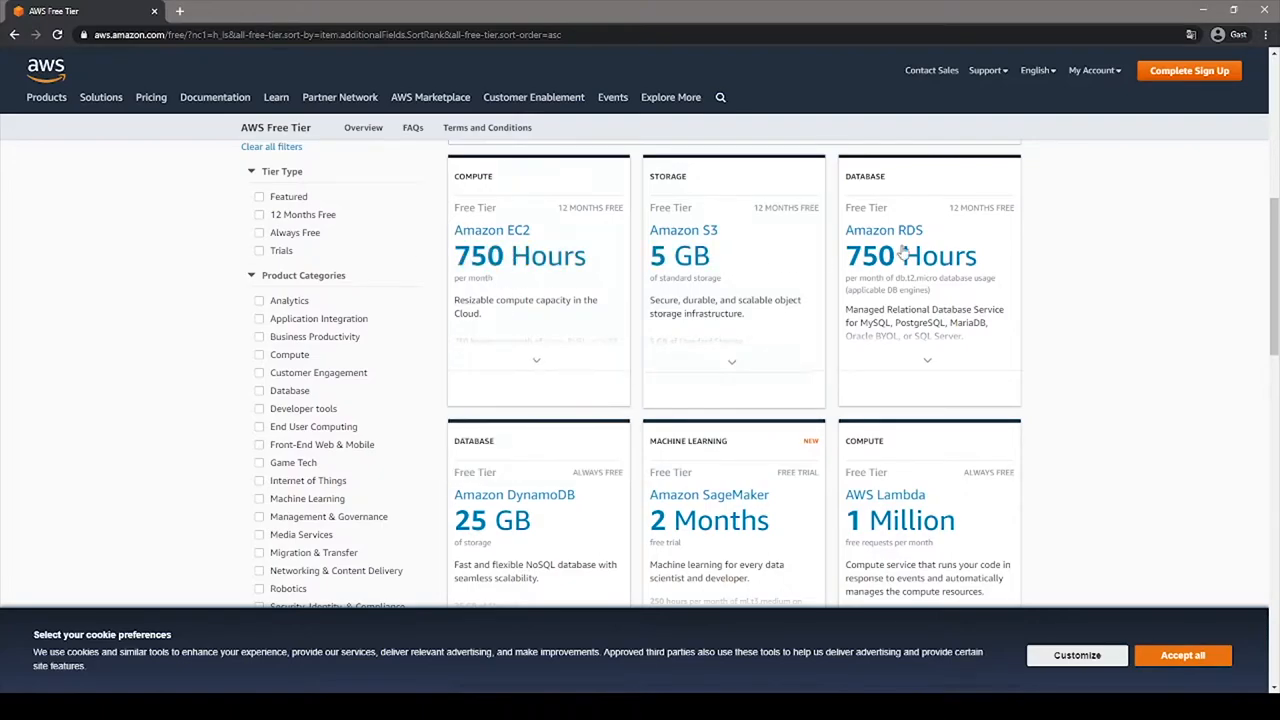
{"action": "left_click", "coordinate": [537, 362]}
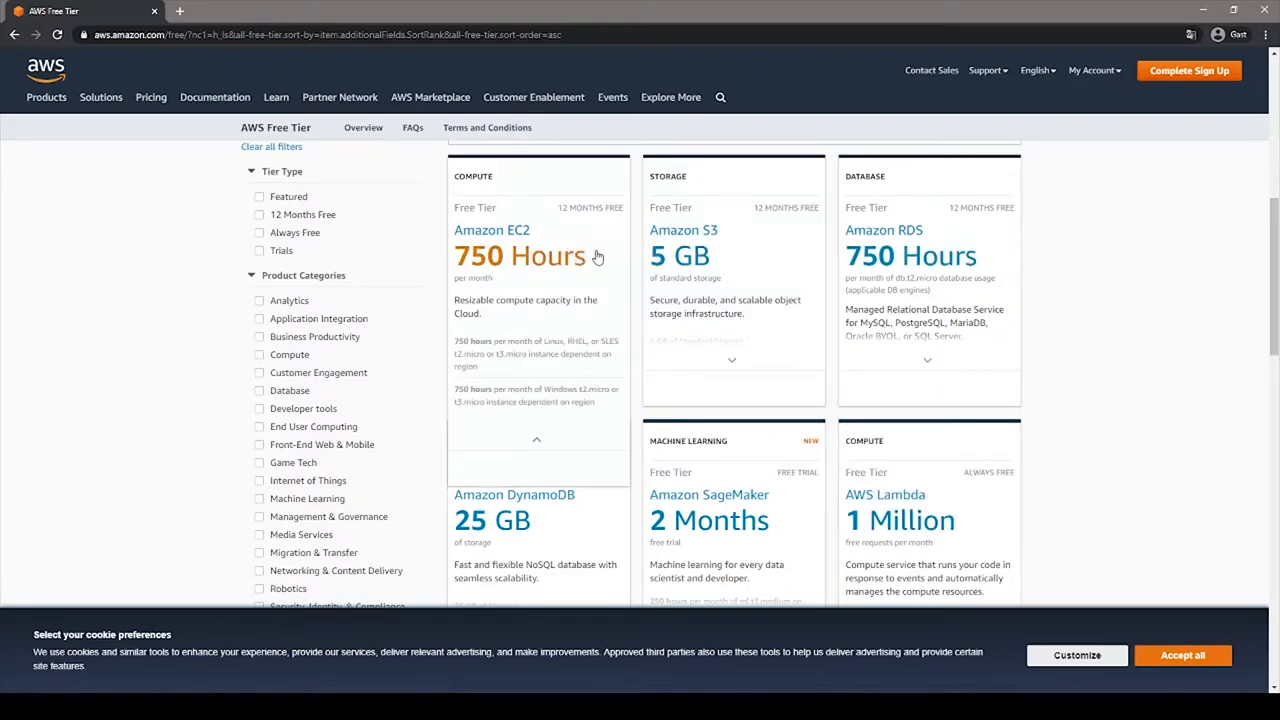
{"action": "scroll", "scroll_direction": "down", "scroll_amount": 3}
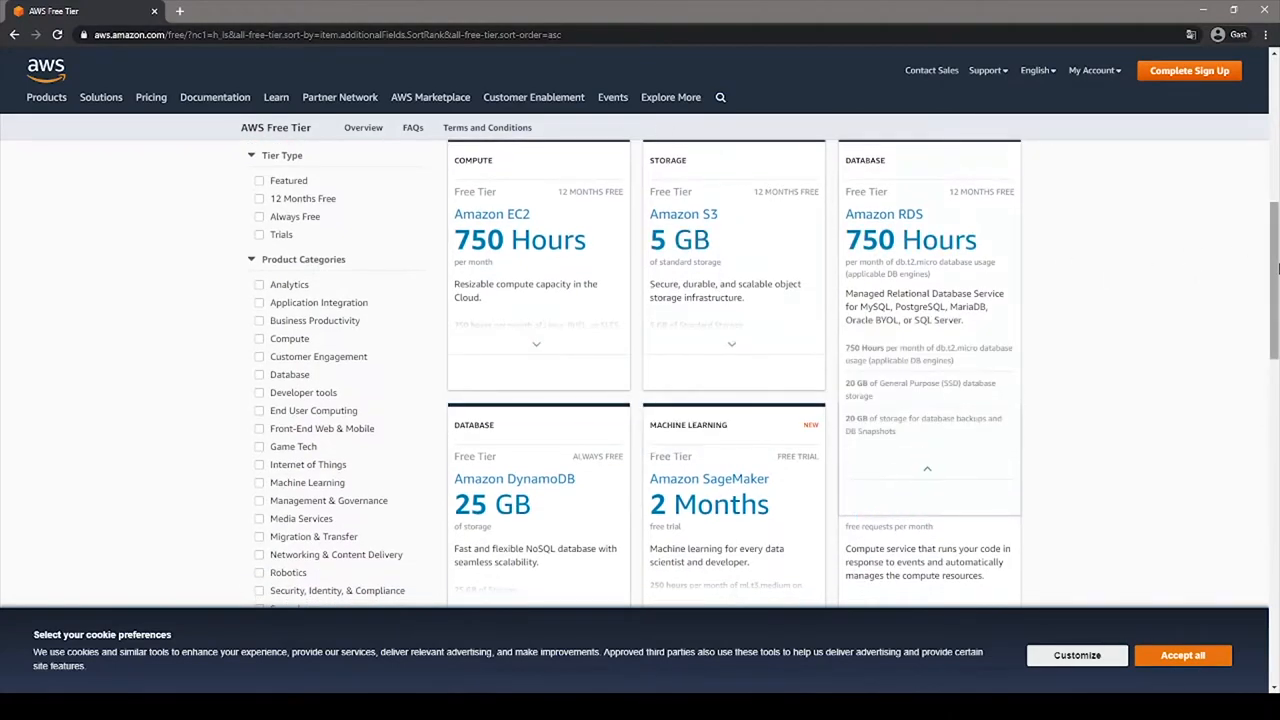
{"action": "scroll", "scroll_direction": "down", "scroll_amount": 3}
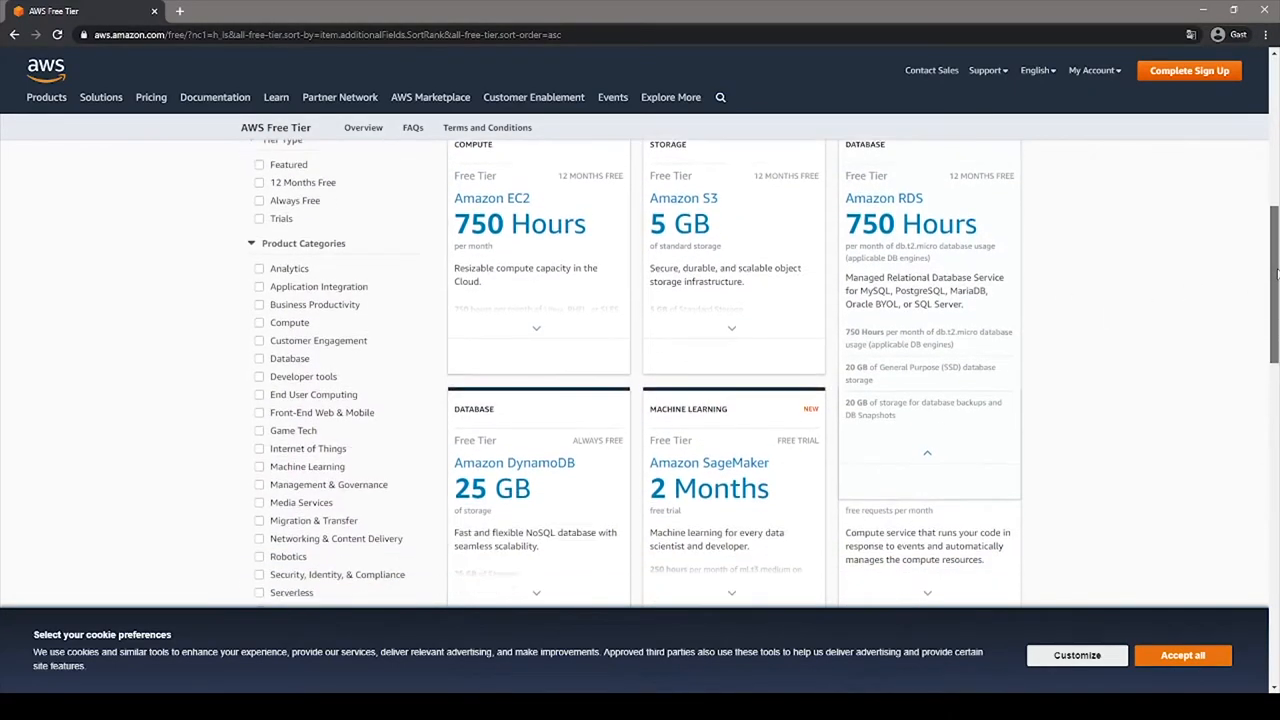
{"action": "scroll", "scroll_direction": "down", "scroll_amount": 3}
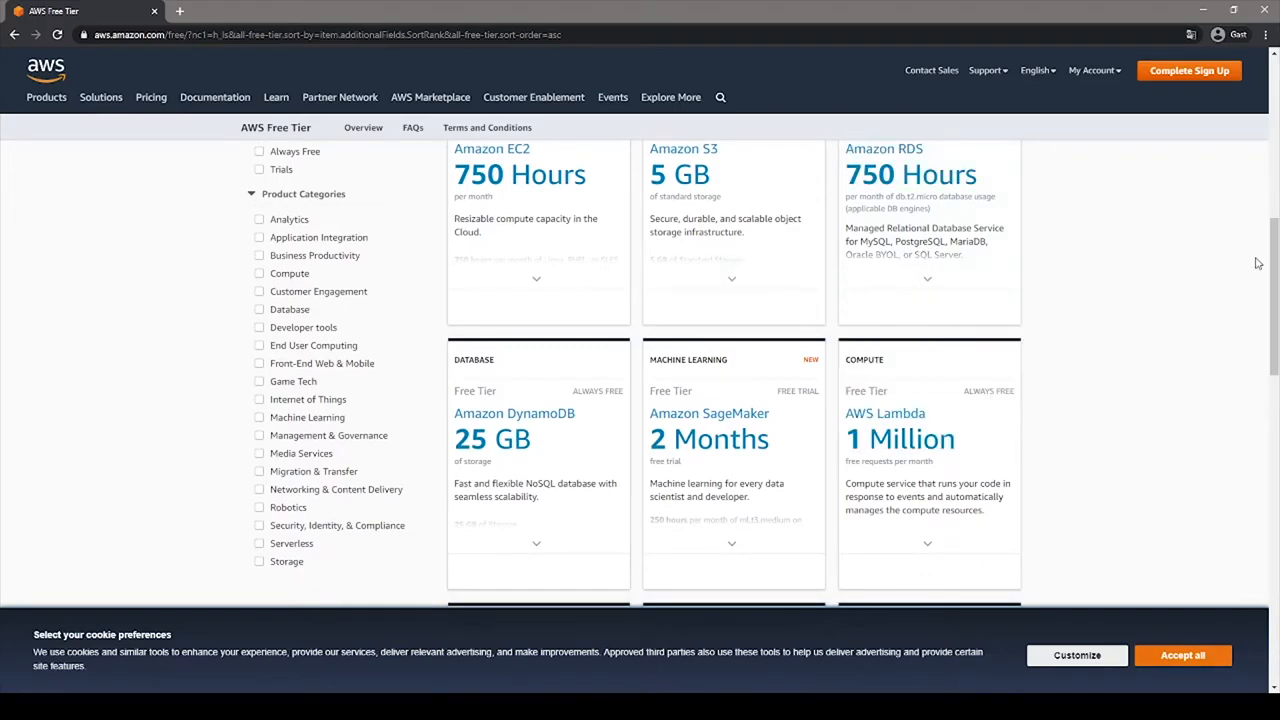
{"action": "scroll", "scroll_direction": "down", "scroll_amount": 3}
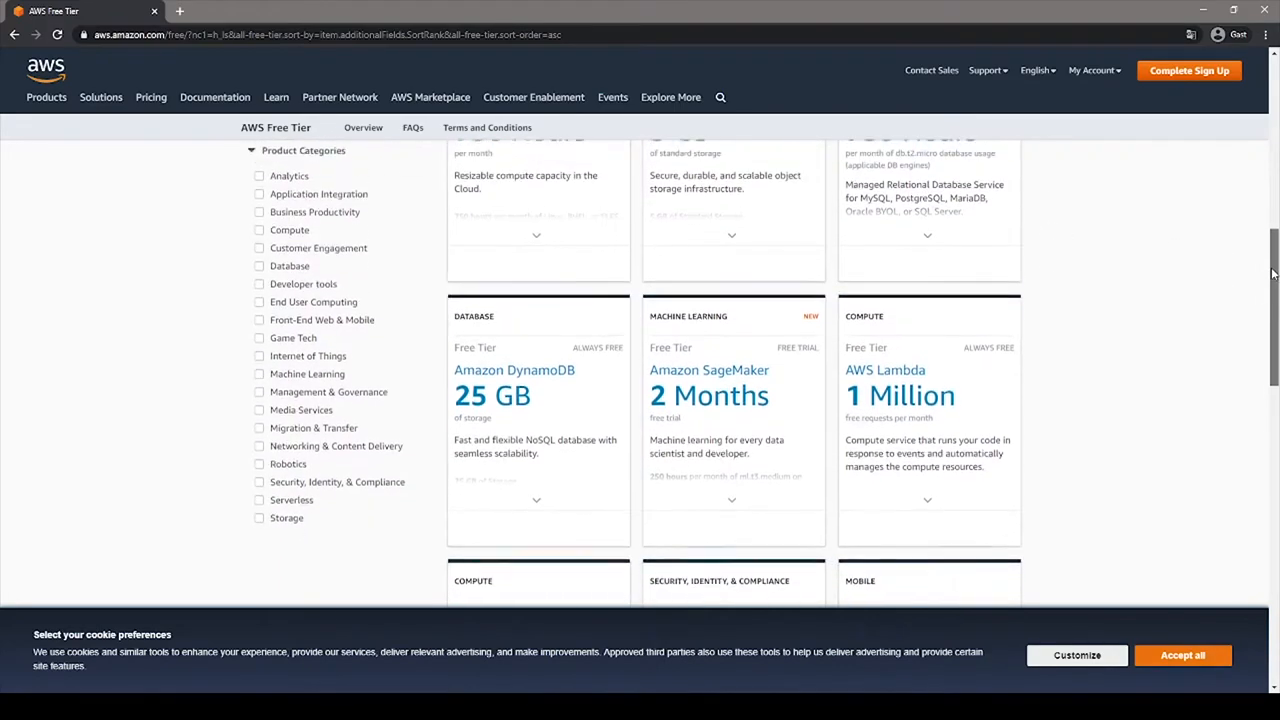
{"action": "scroll", "scroll_direction": "down", "scroll_amount": 3}
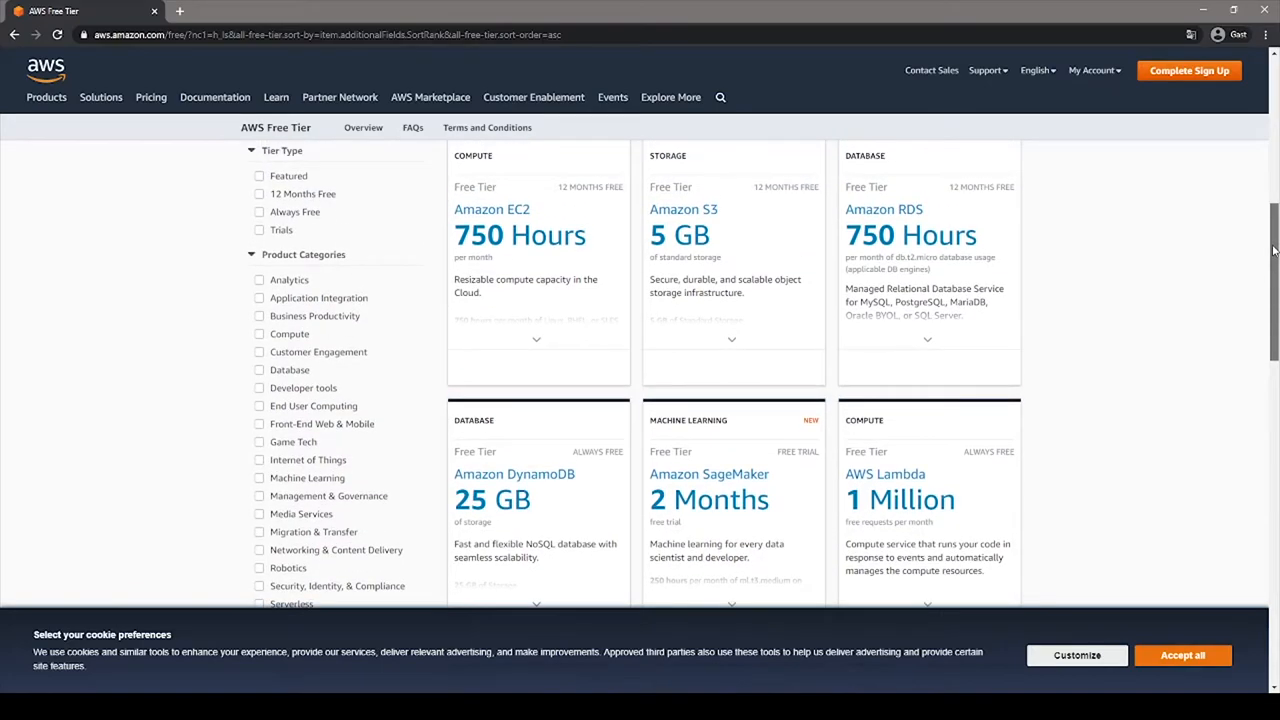
{"action": "scroll", "scroll_direction": "down", "scroll_amount": 3}
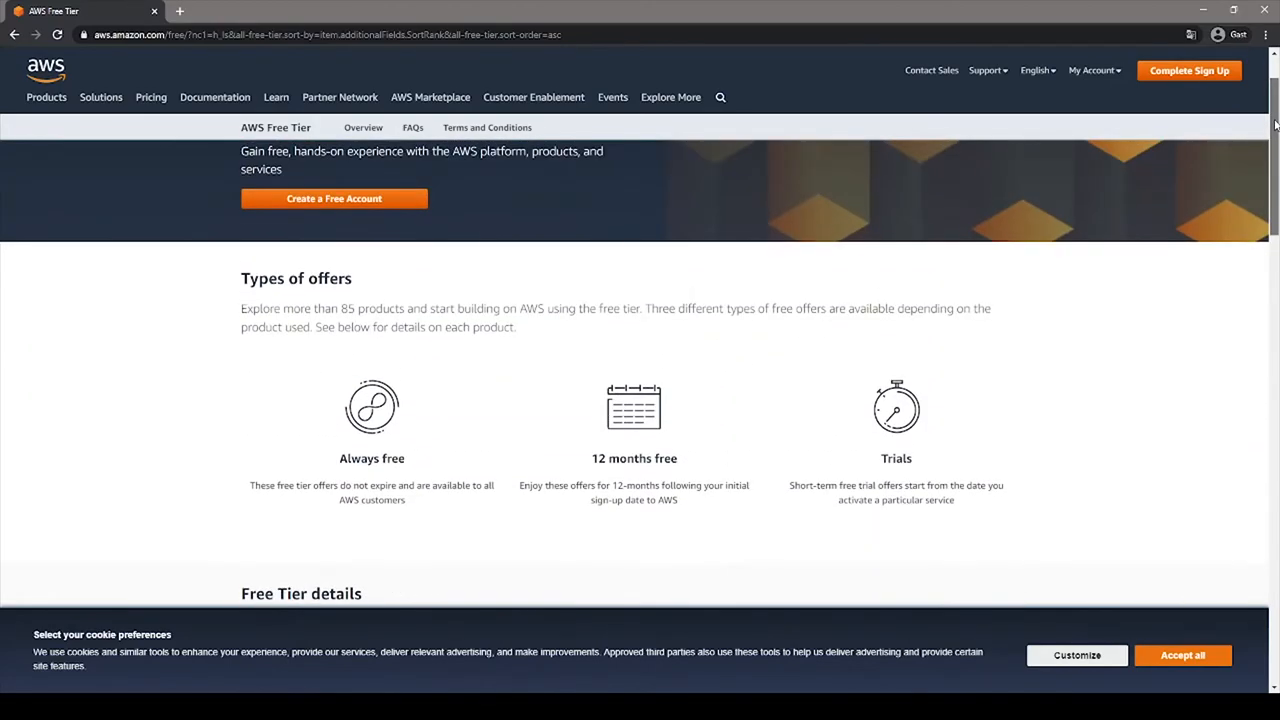
{"action": "scroll", "scroll_direction": "up", "scroll_amount": 3}
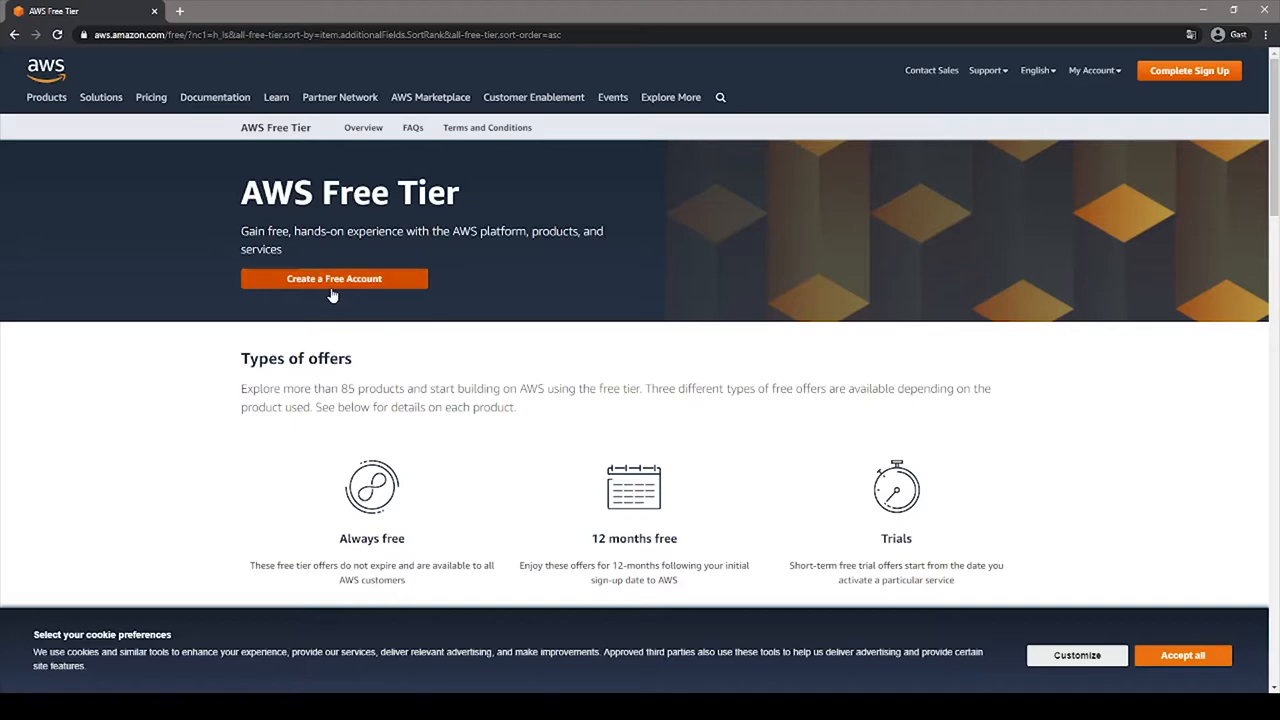
Start creating a free AWS account and begin entering the email address
{"action": "left_click", "coordinate": [334, 278]}
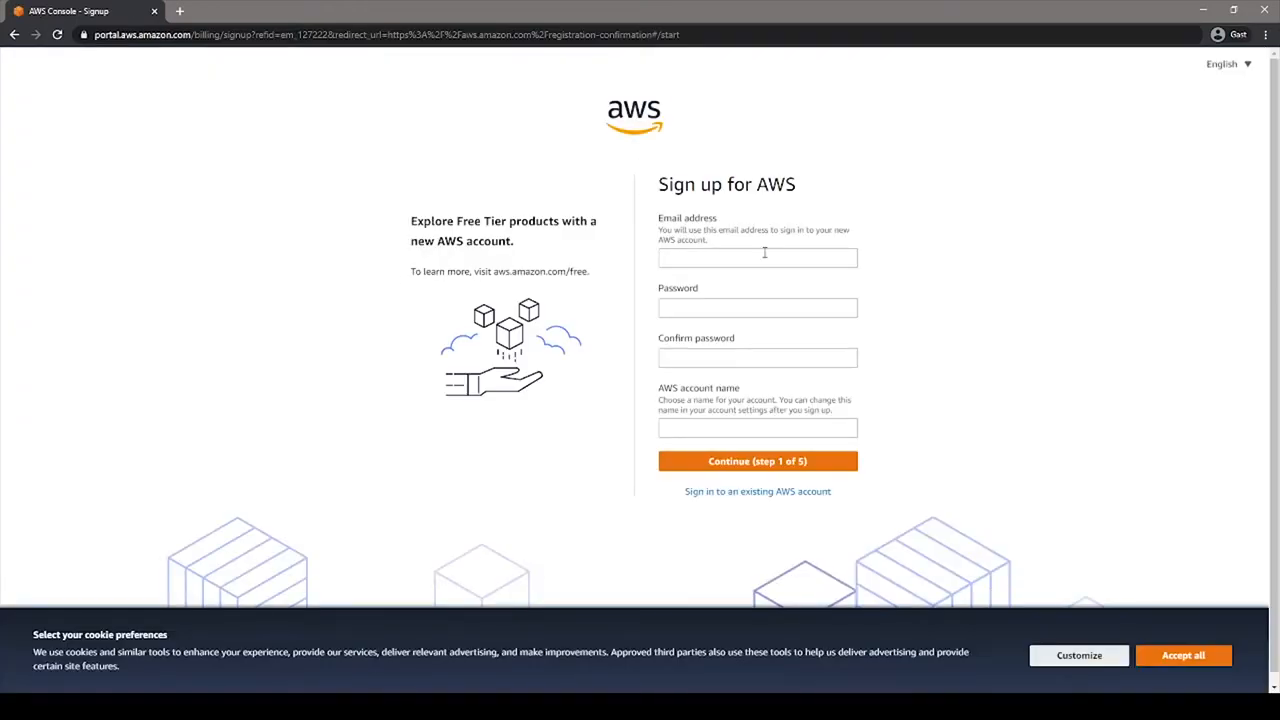
{"action": "left_click", "coordinate": [757, 257]}
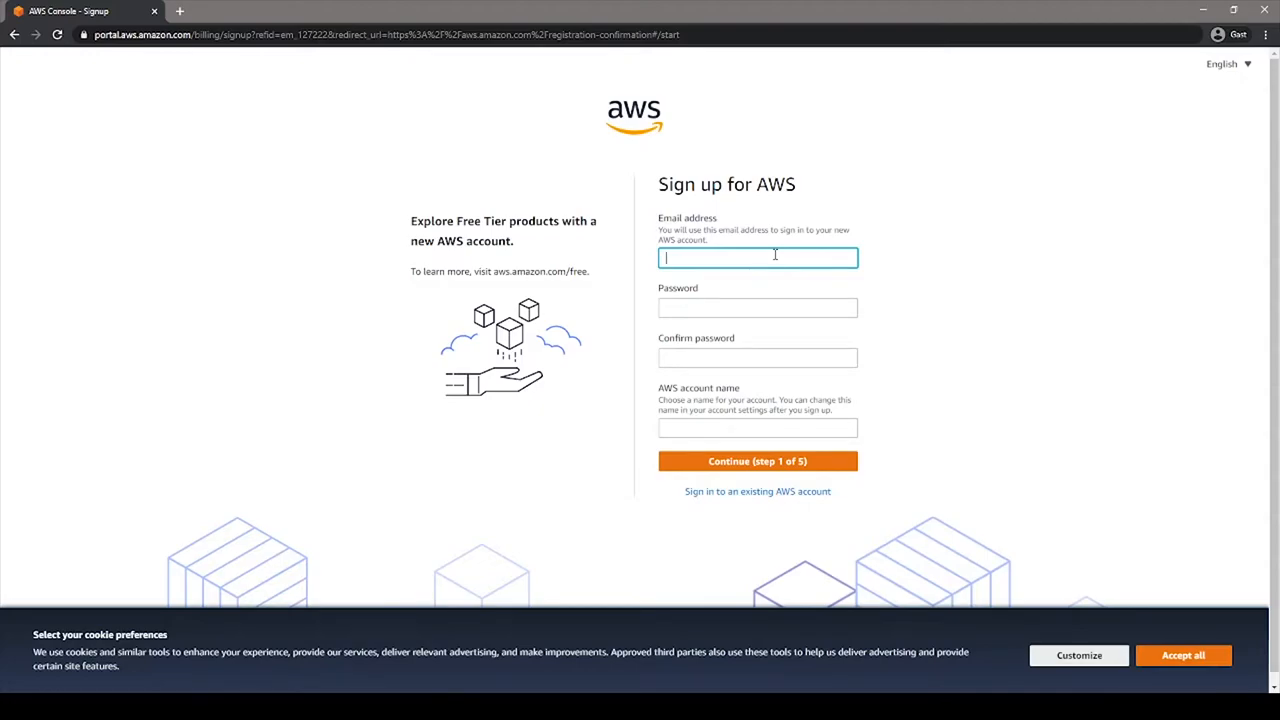
{"action": "type", "text": "stepCloud"}
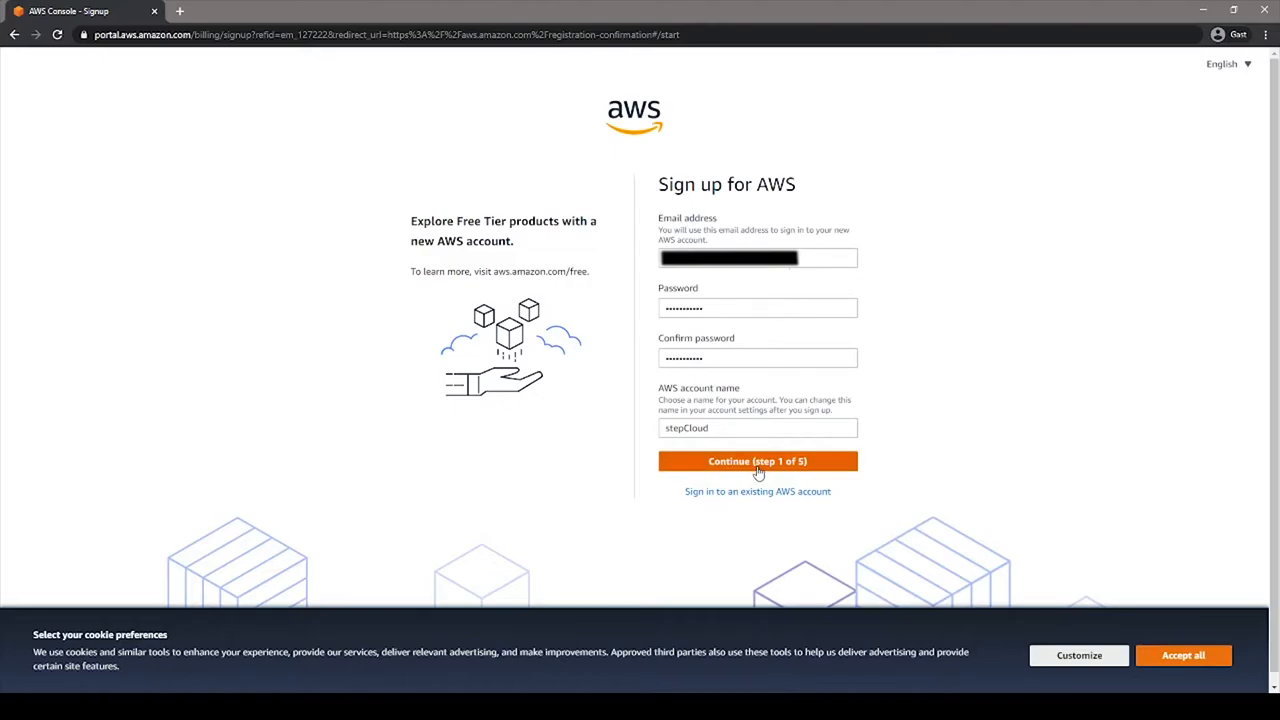
{"action": "mouse_move", "coordinate": [770, 463]}
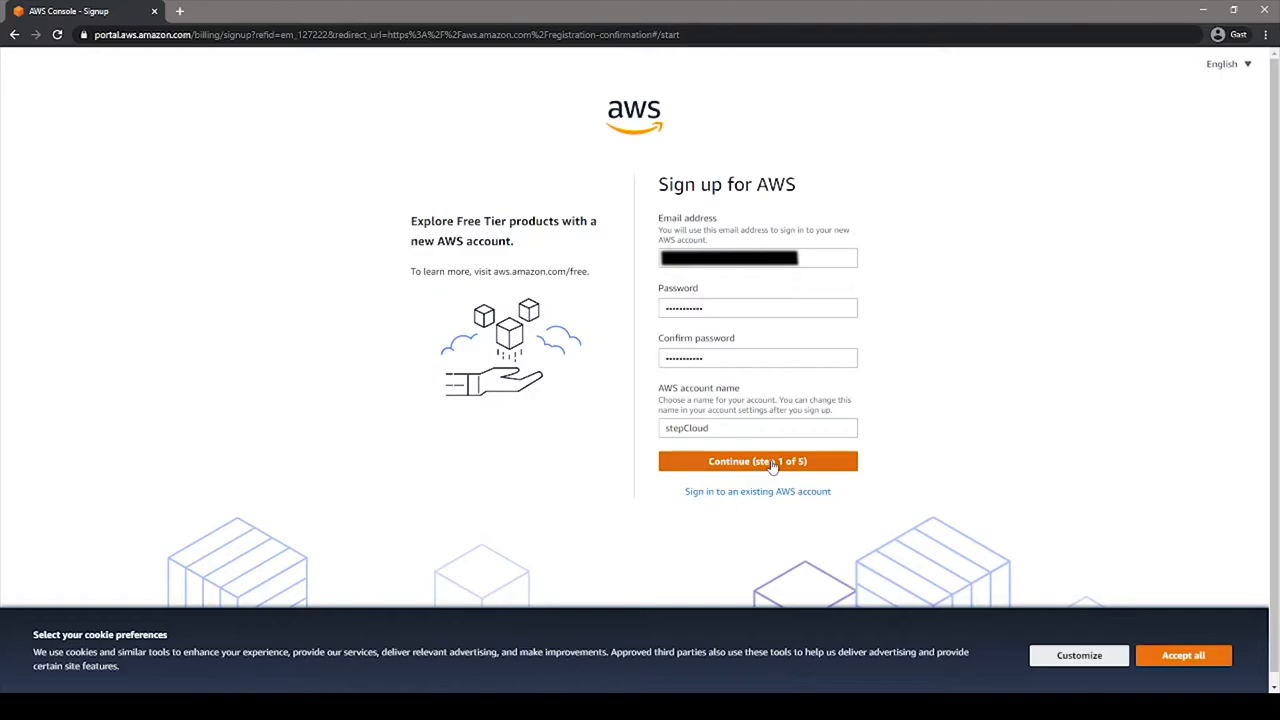
Continue past sign-up step 1 and type the captcha characters
{"action": "left_click", "coordinate": [757, 461]}
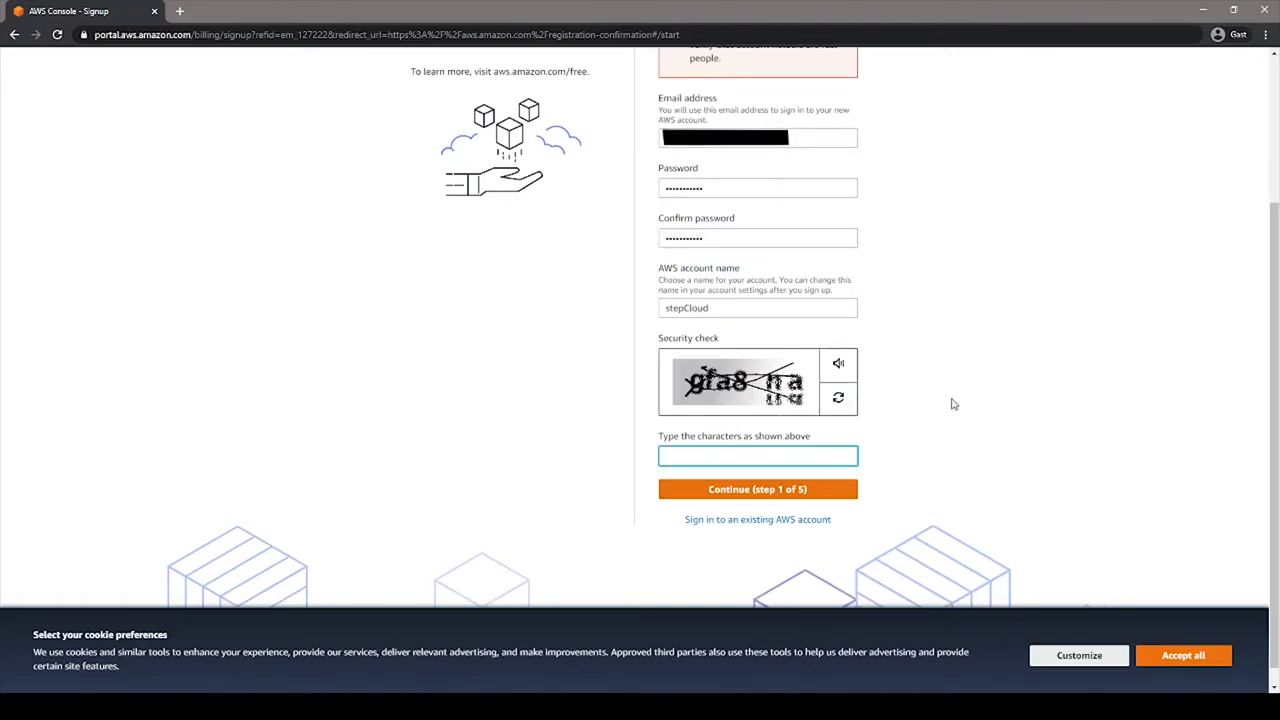
{"action": "mouse_move", "coordinate": [975, 417]}
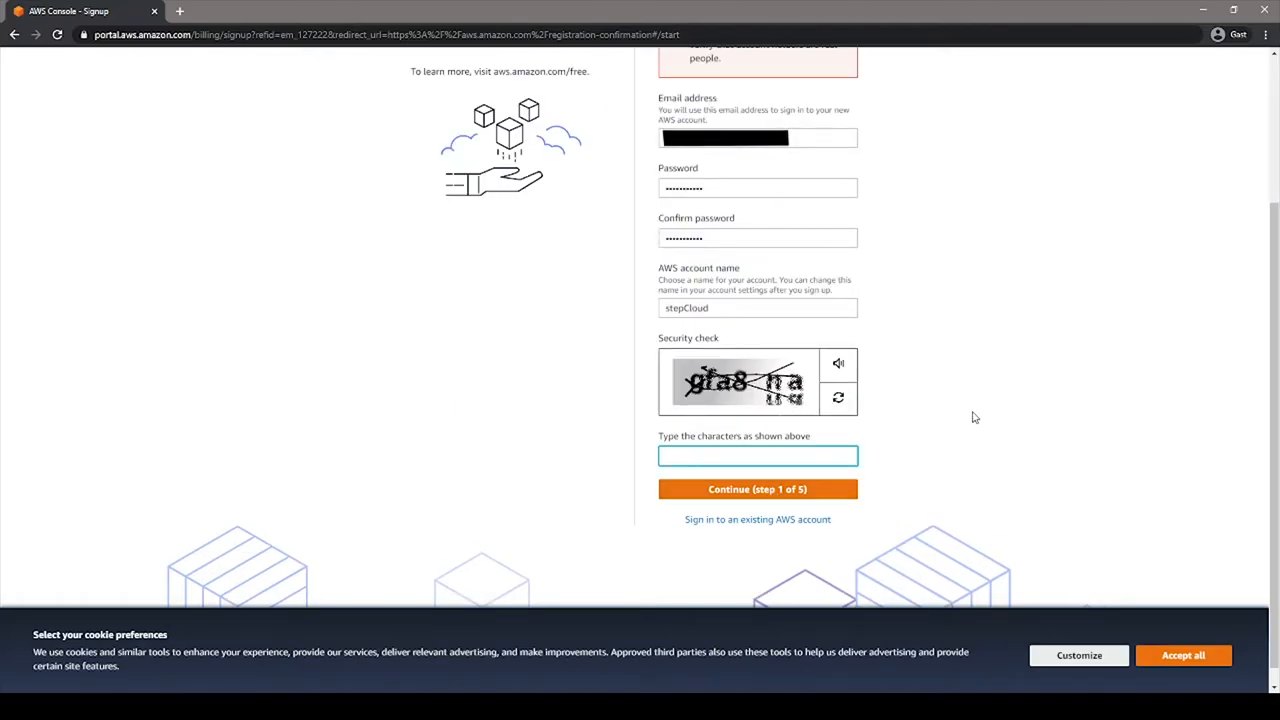
{"action": "type", "text": "gf"}
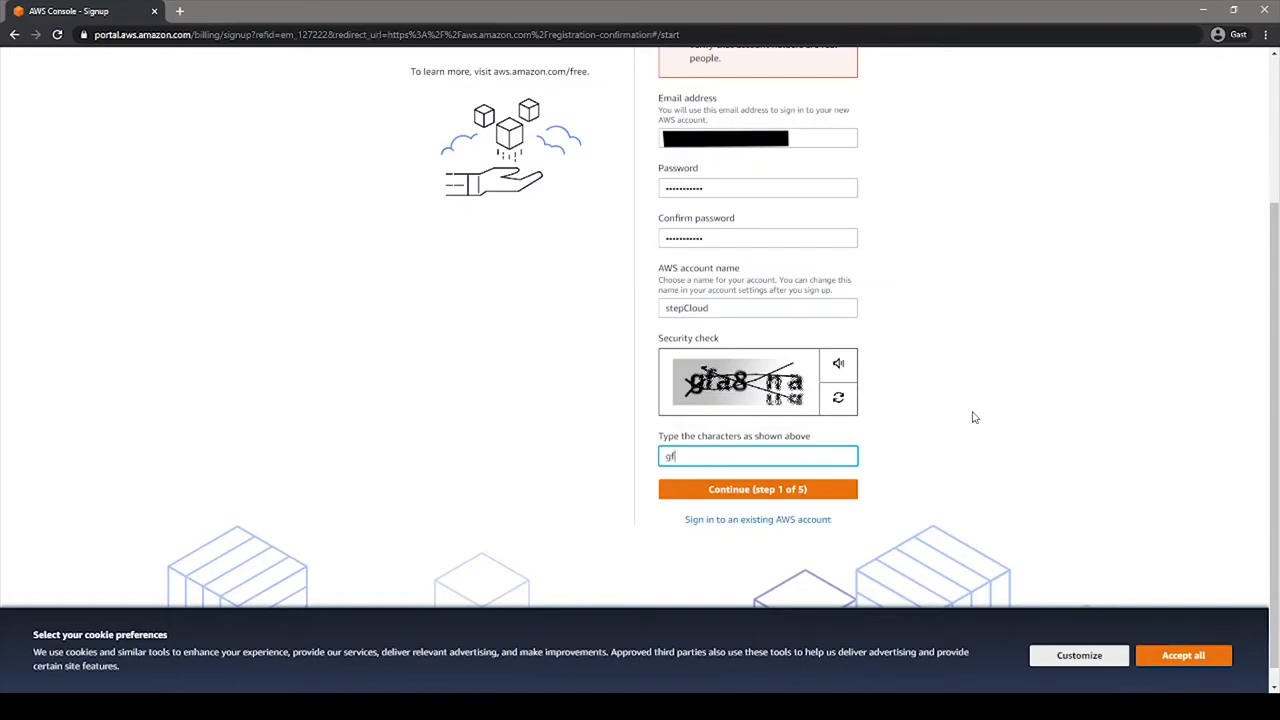
{"action": "type", "text": "a"}
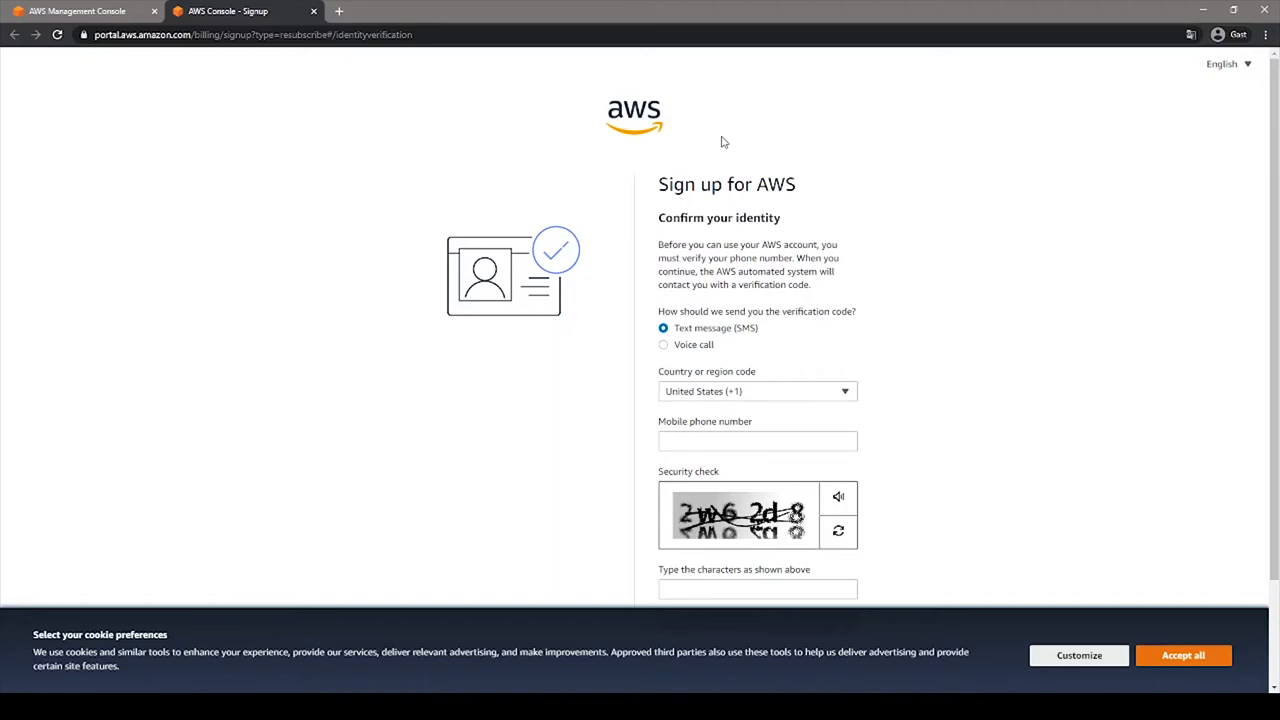
{"action": "mouse_move", "coordinate": [770, 378]}
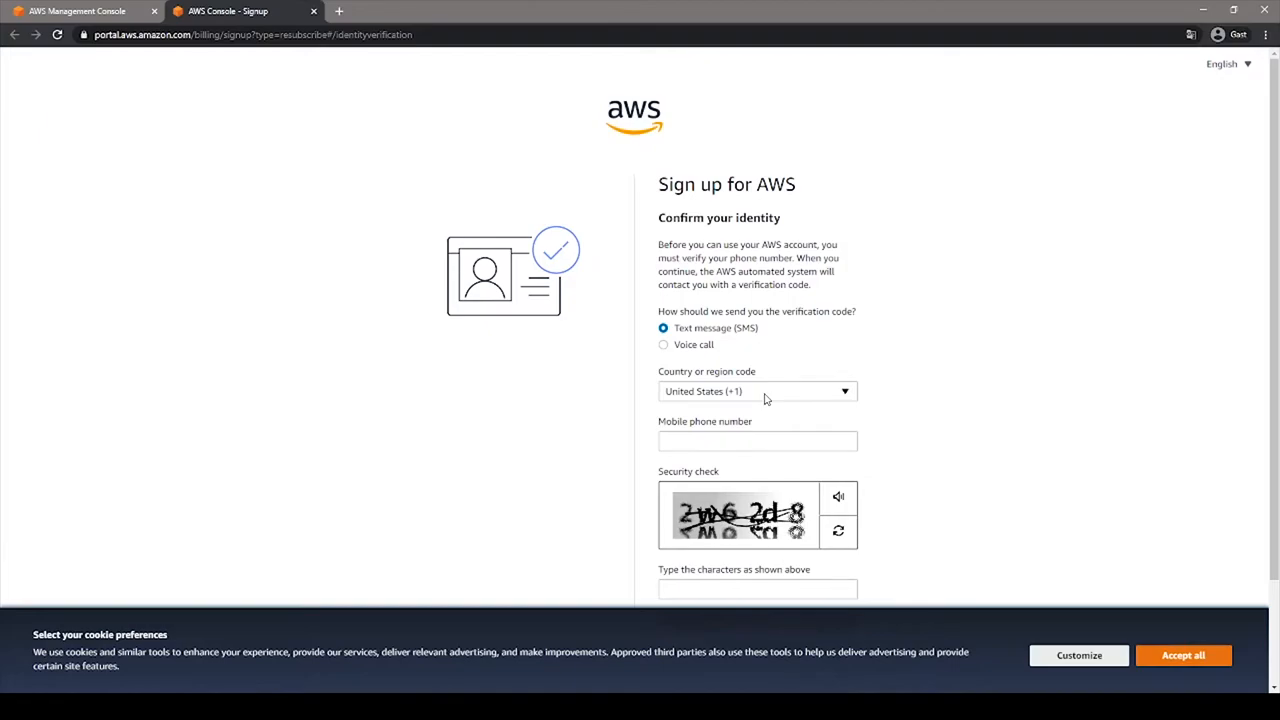
{"action": "mouse_move", "coordinate": [733, 342]}
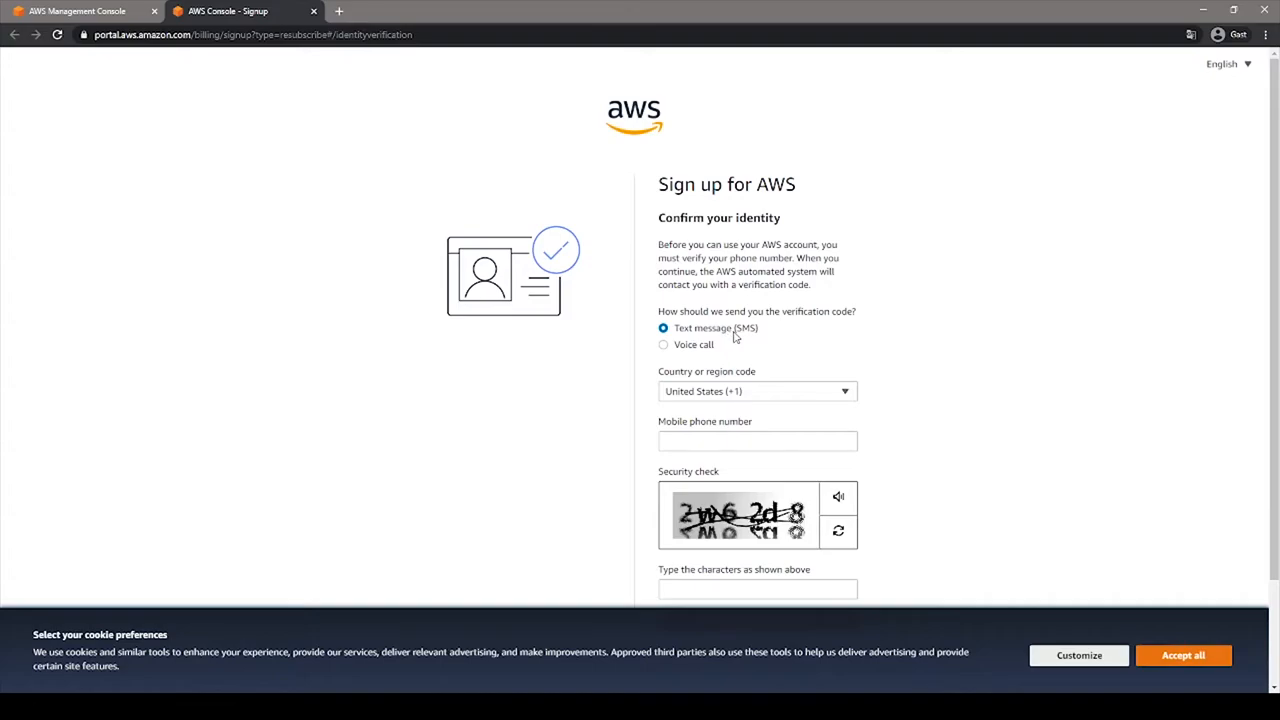
Enter the security characters on the SMS identity confirmation page
{"action": "scroll", "scroll_direction": "down", "scroll_amount": 3}
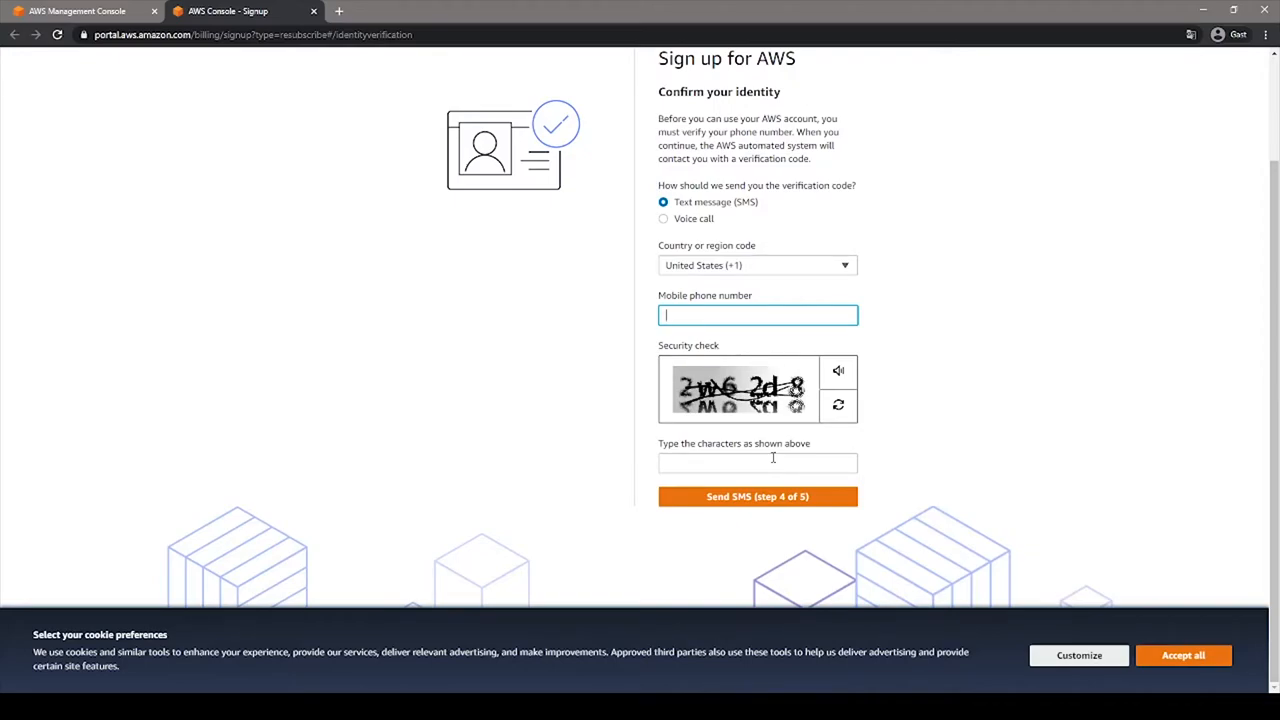
{"action": "left_click", "coordinate": [757, 496]}
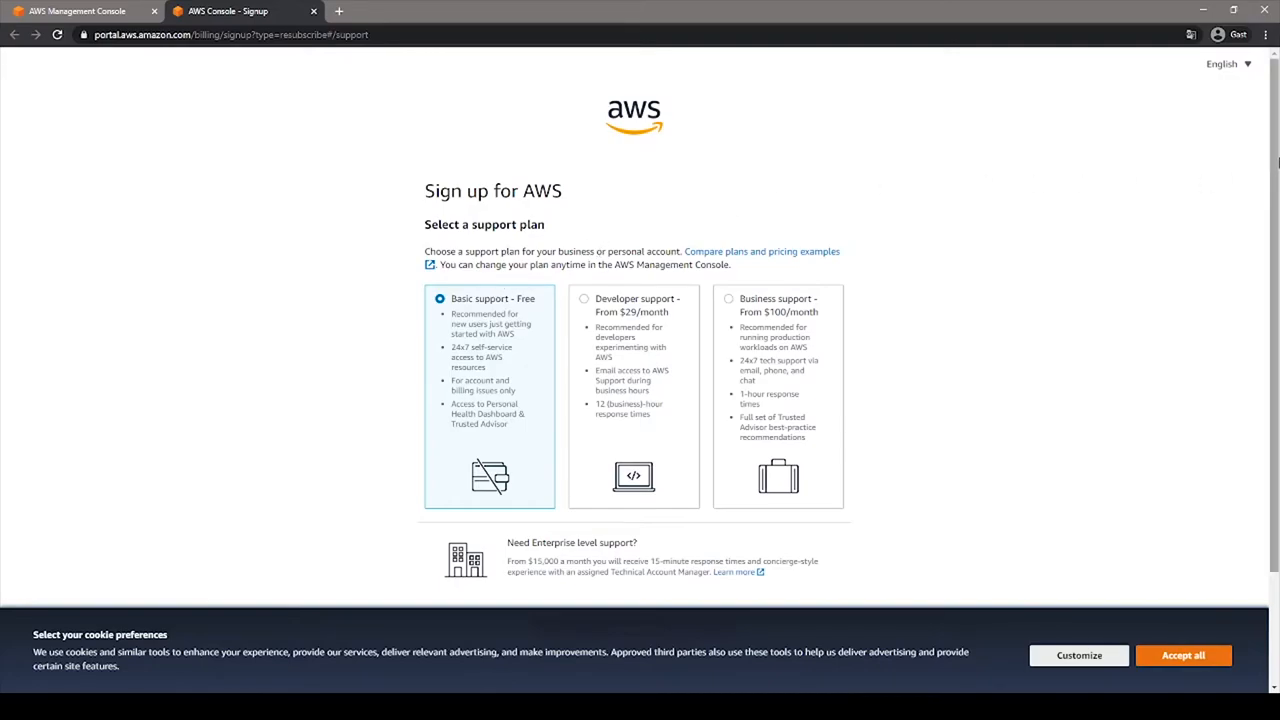
Keep Basic support - Free selected and complete sign-up
{"action": "scroll", "scroll_direction": "down", "scroll_amount": 3}
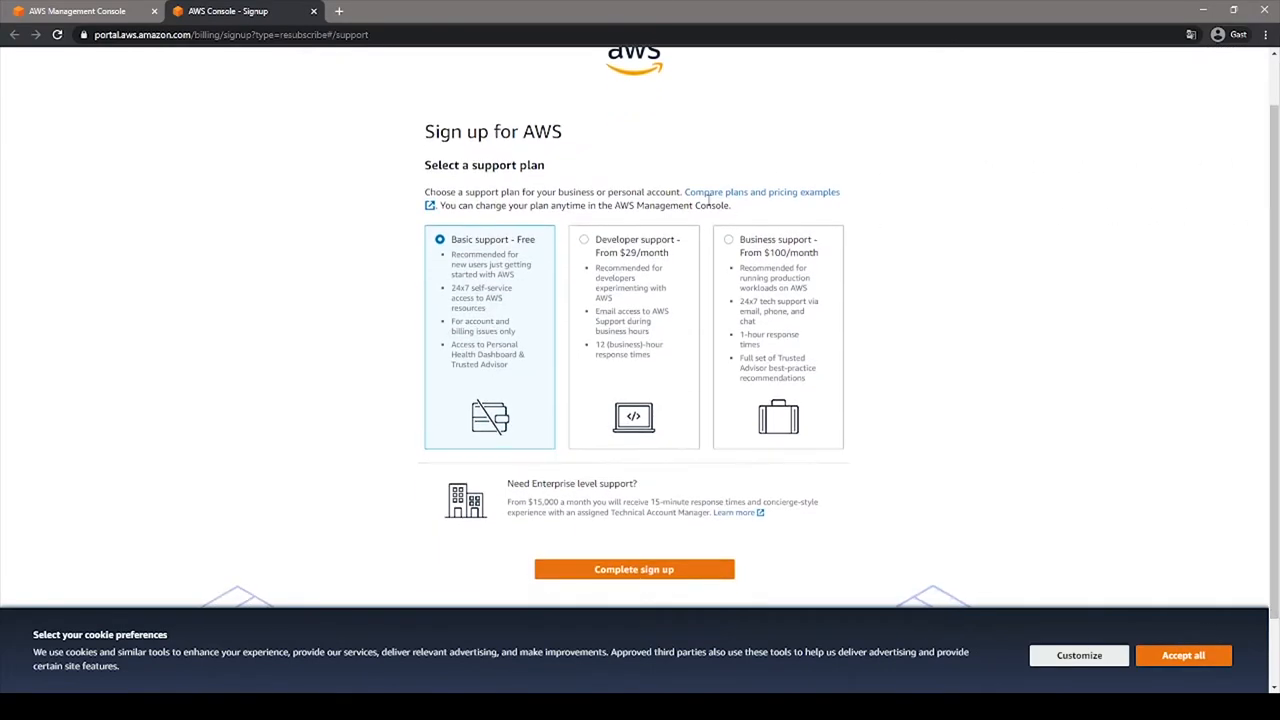
{"action": "mouse_move", "coordinate": [443, 180]}
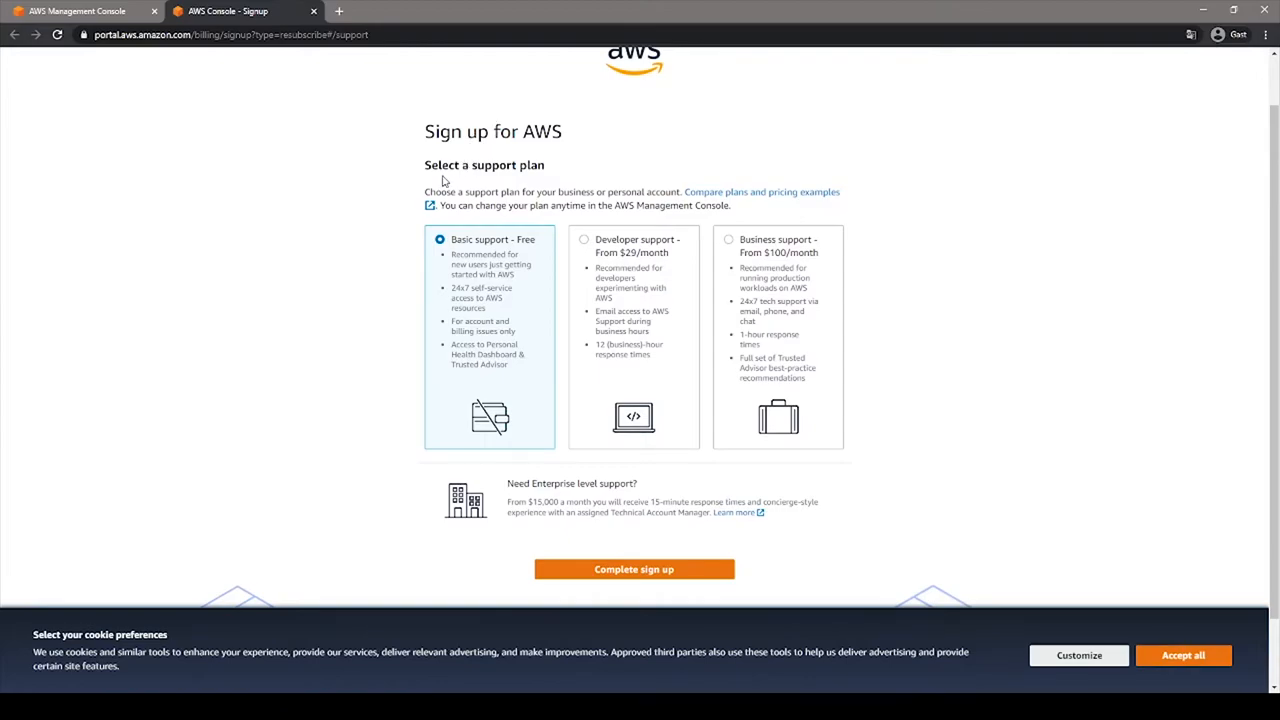
{"action": "mouse_move", "coordinate": [491, 169]}
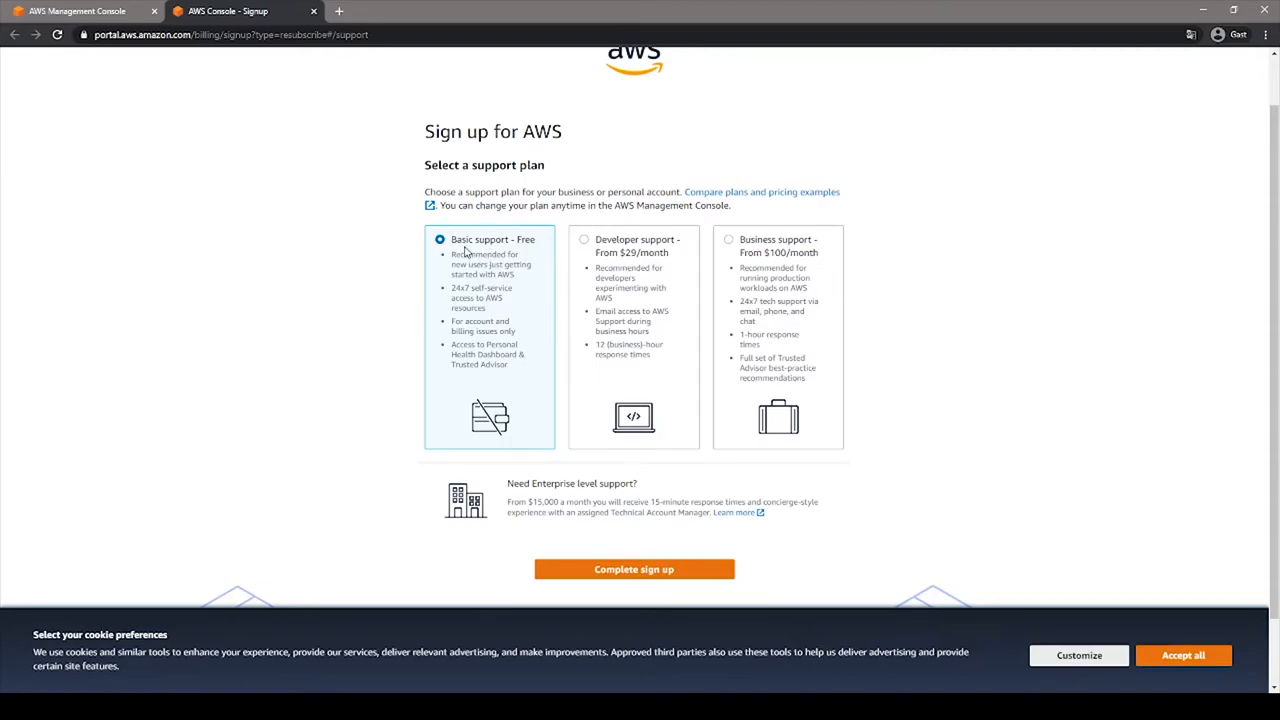
{"action": "mouse_move", "coordinate": [503, 240]}
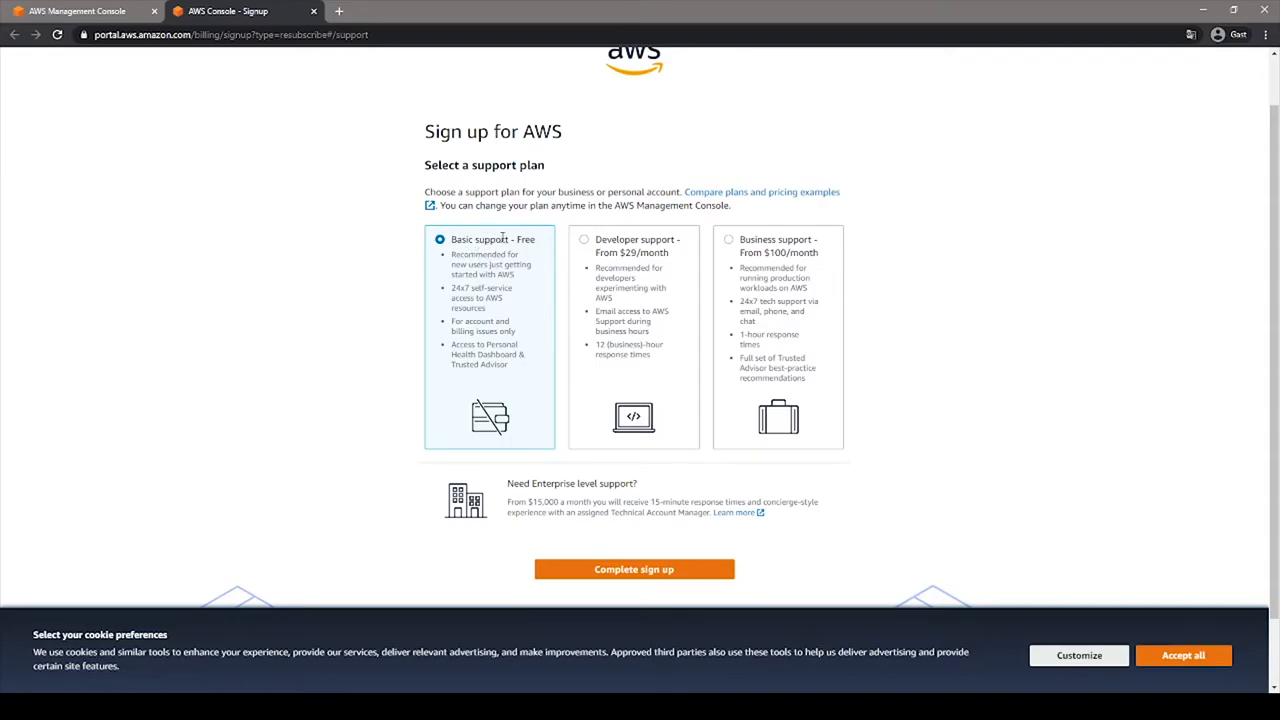
{"action": "mouse_move", "coordinate": [543, 224]}
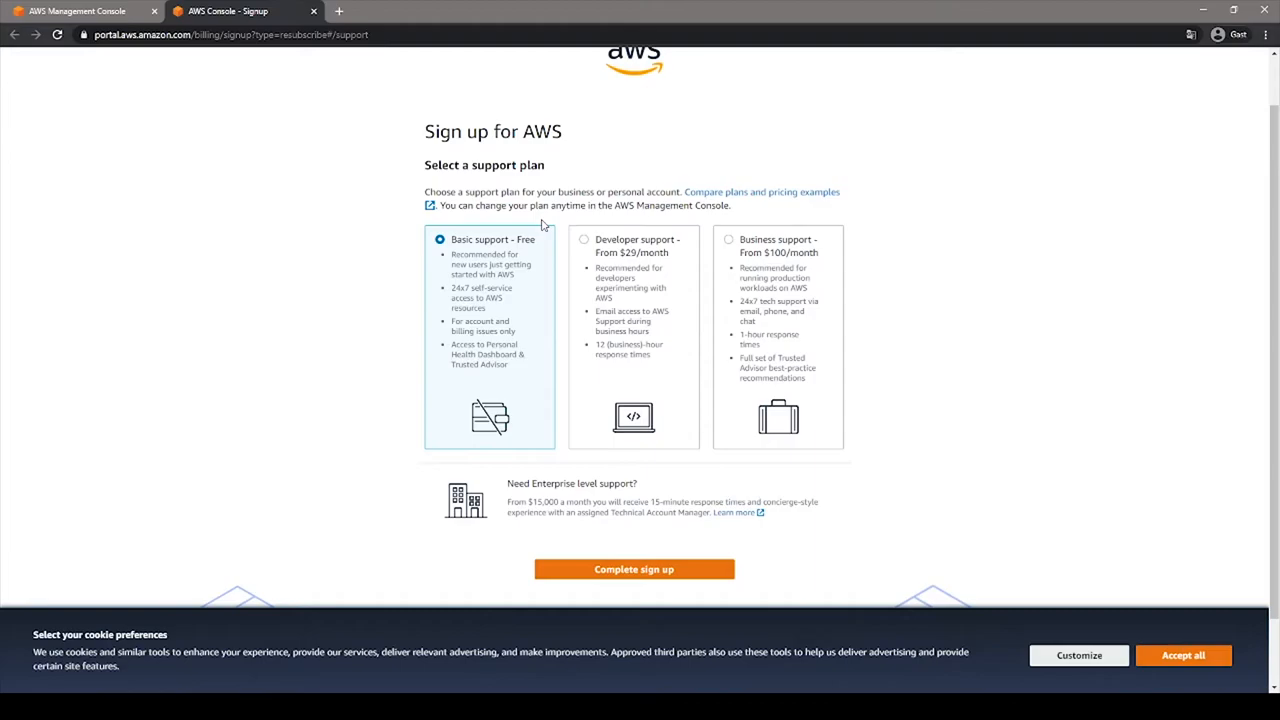
{"action": "mouse_move", "coordinate": [583, 233]}
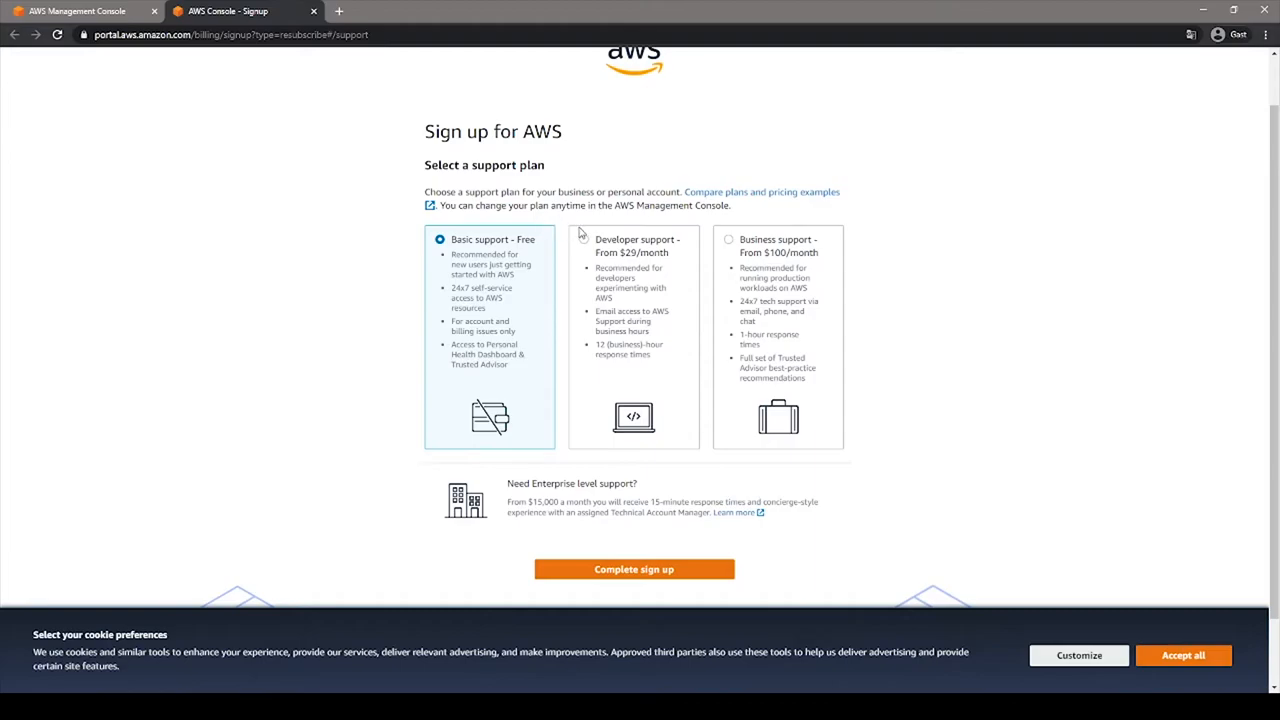
{"action": "mouse_move", "coordinate": [643, 237]}
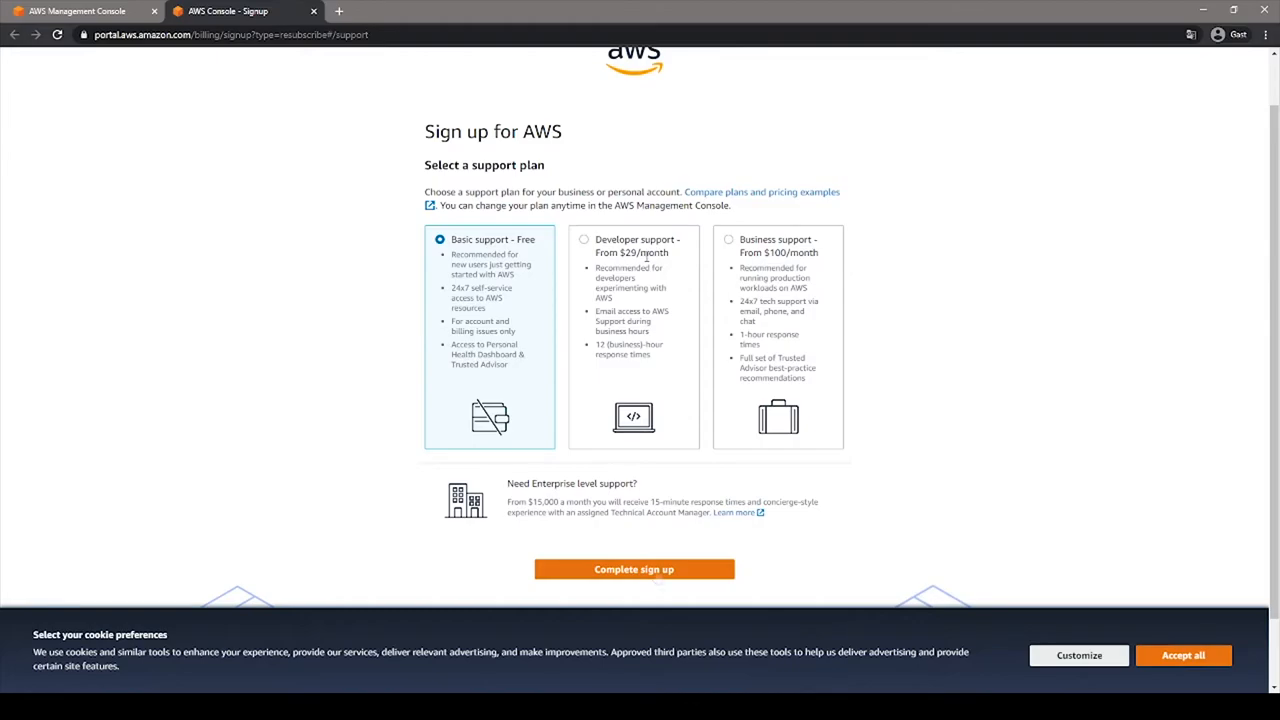
{"action": "left_click", "coordinate": [634, 569]}
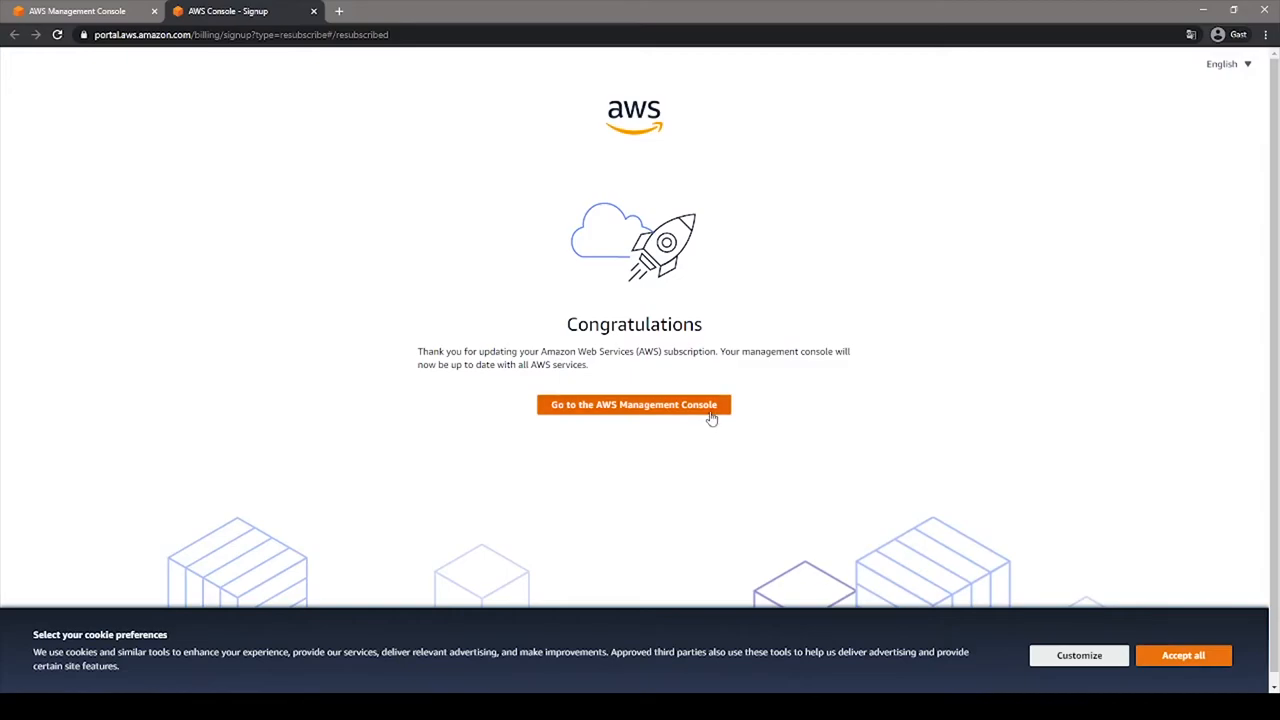
{"action": "mouse_move", "coordinate": [577, 415]}
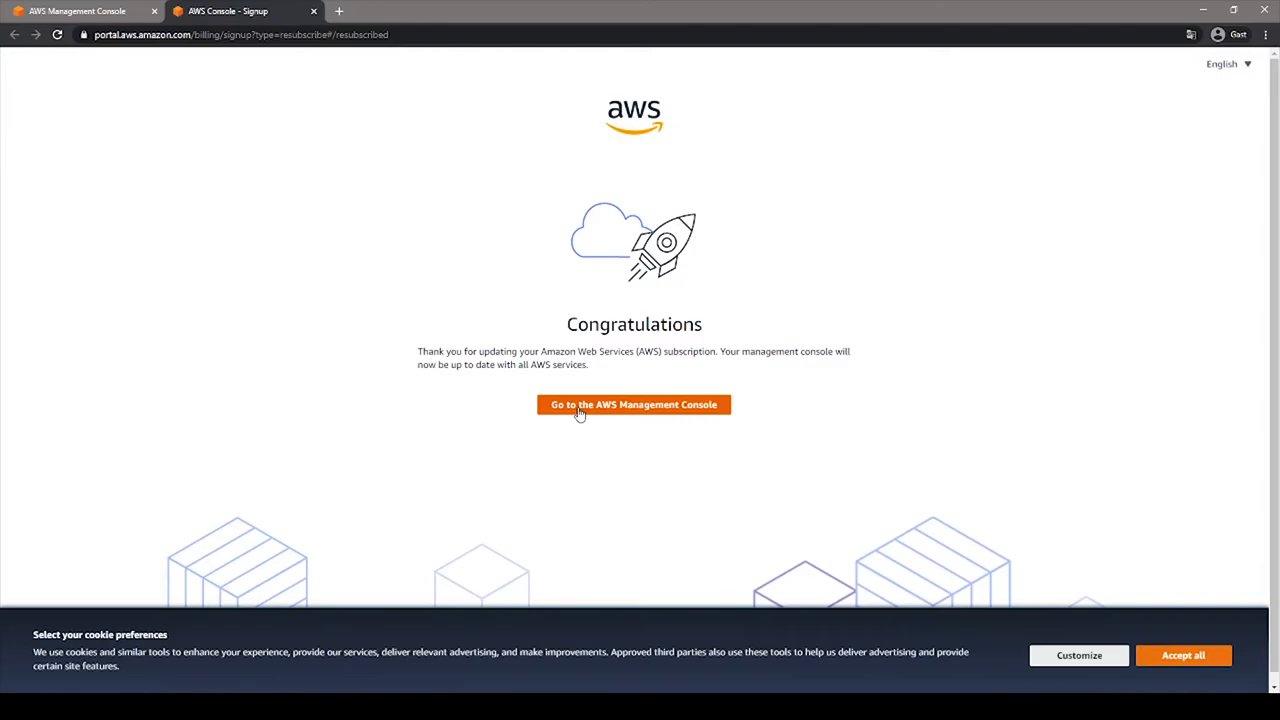
Go to the AWS Management Console from the Congratulations page
{"action": "left_click", "coordinate": [634, 404]}
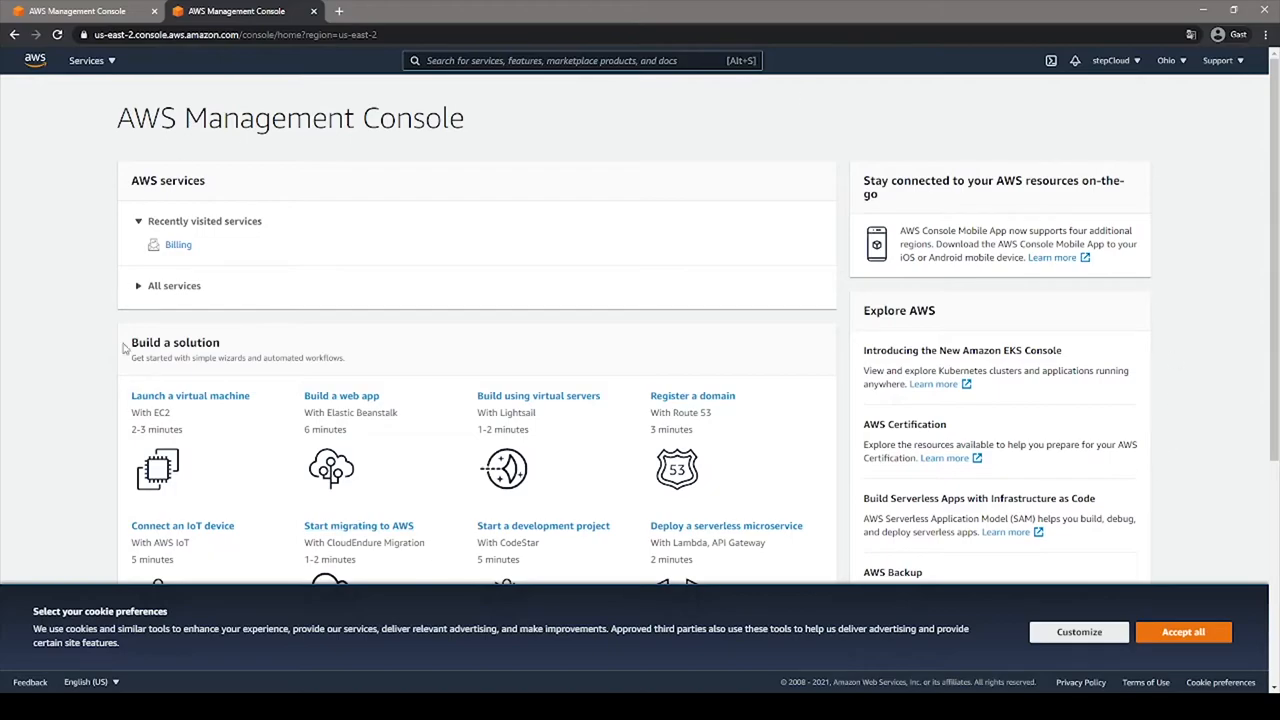
{"action": "left_click", "coordinate": [1079, 631]}
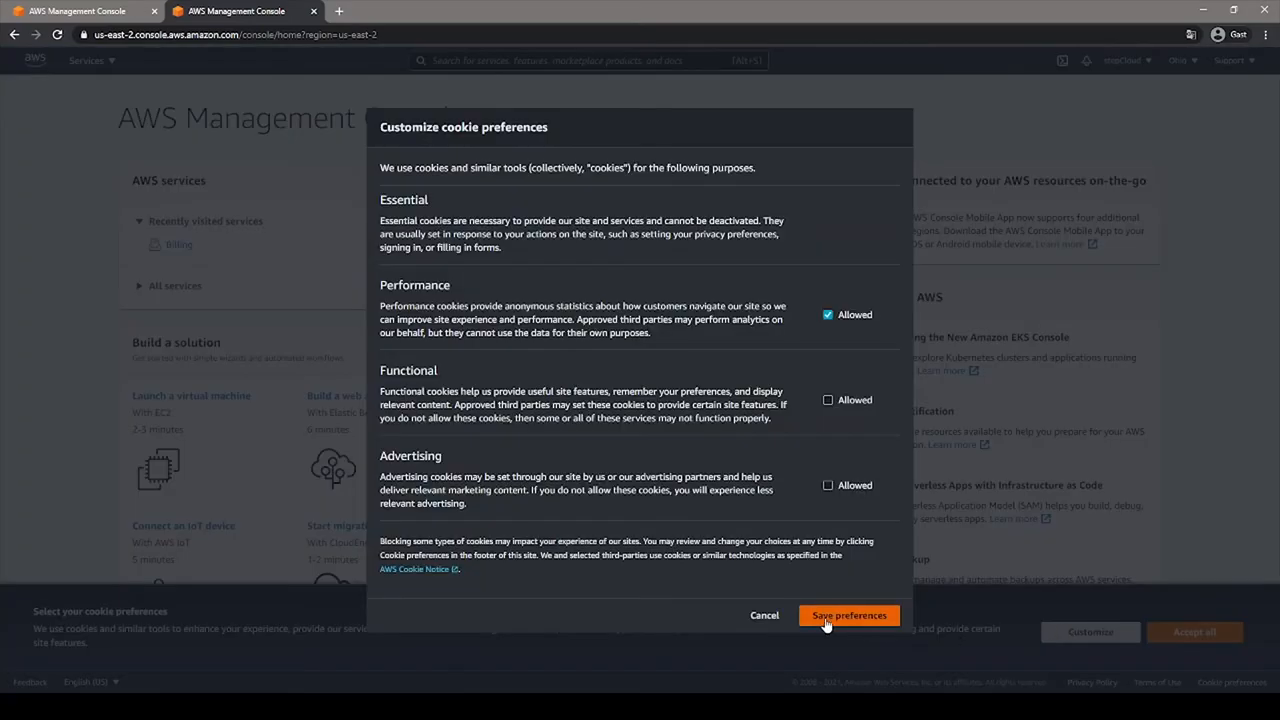
{"action": "left_click", "coordinate": [849, 615]}
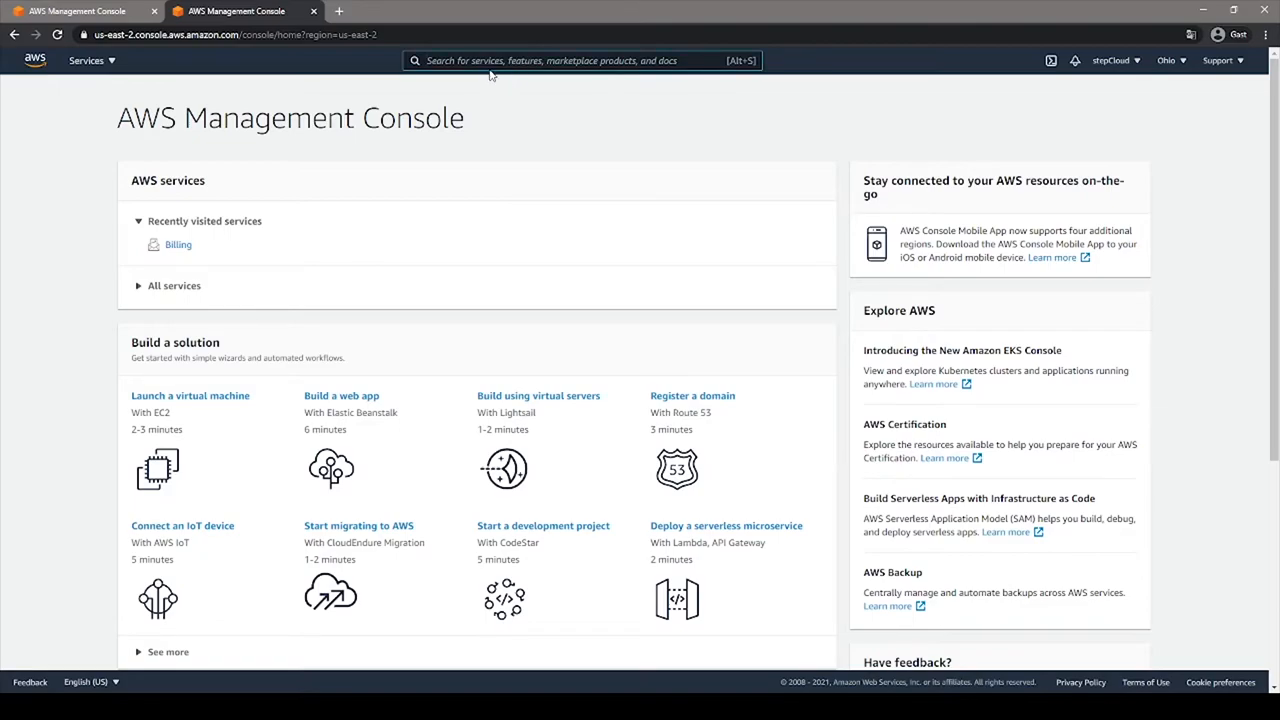
{"action": "mouse_move", "coordinate": [702, 110]}
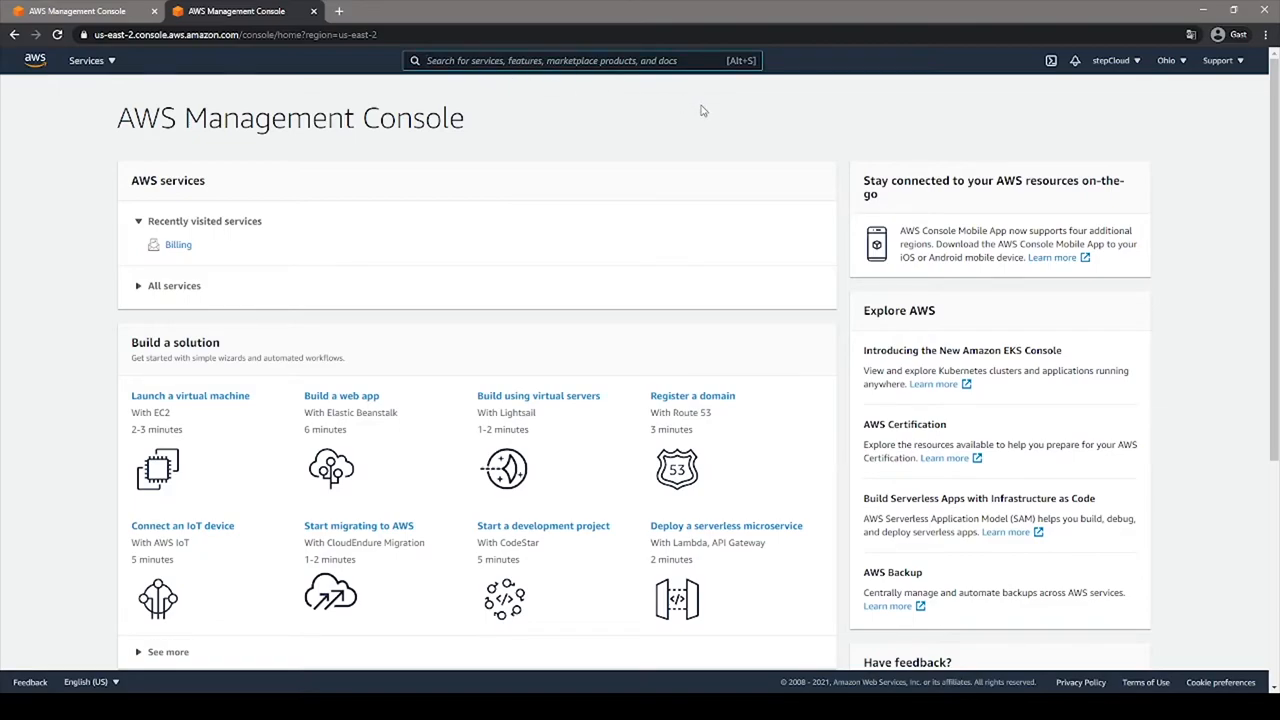
{"action": "left_click", "coordinate": [580, 60]}
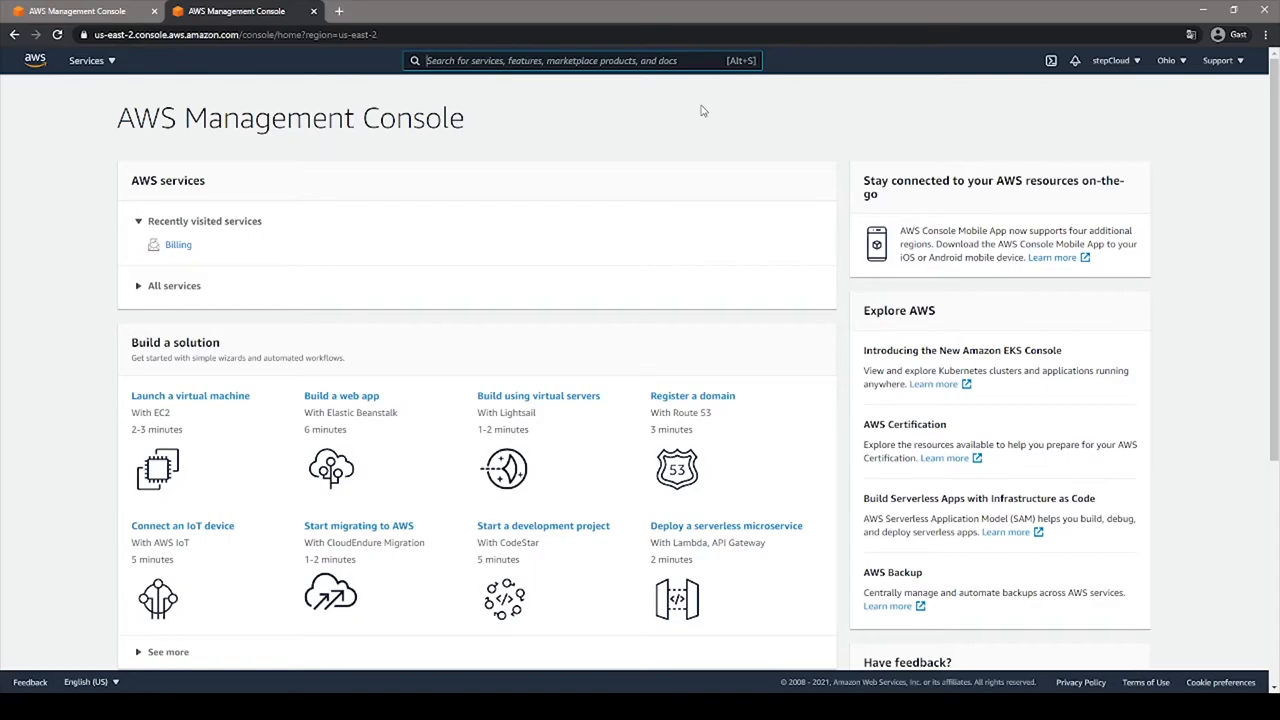
Search the console for 'cloud' and open the result's notice page
{"action": "type", "text": "cloud"}
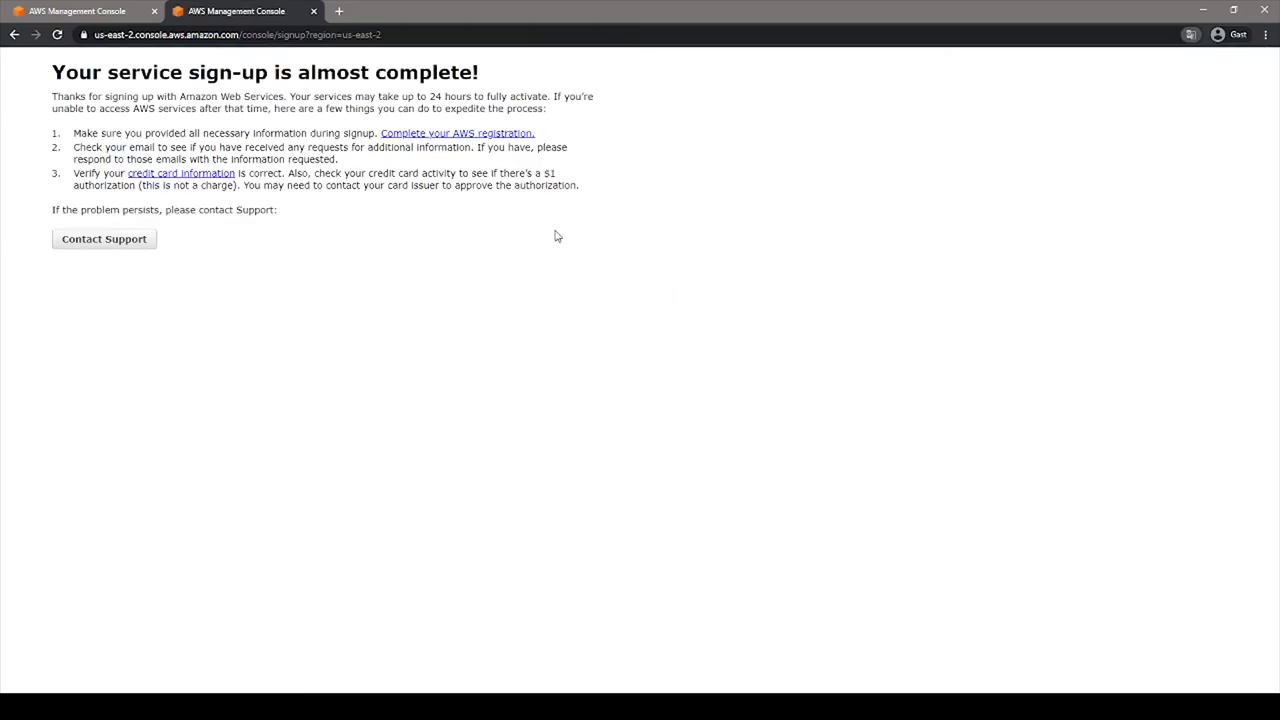
{"action": "mouse_move", "coordinate": [478, 227]}
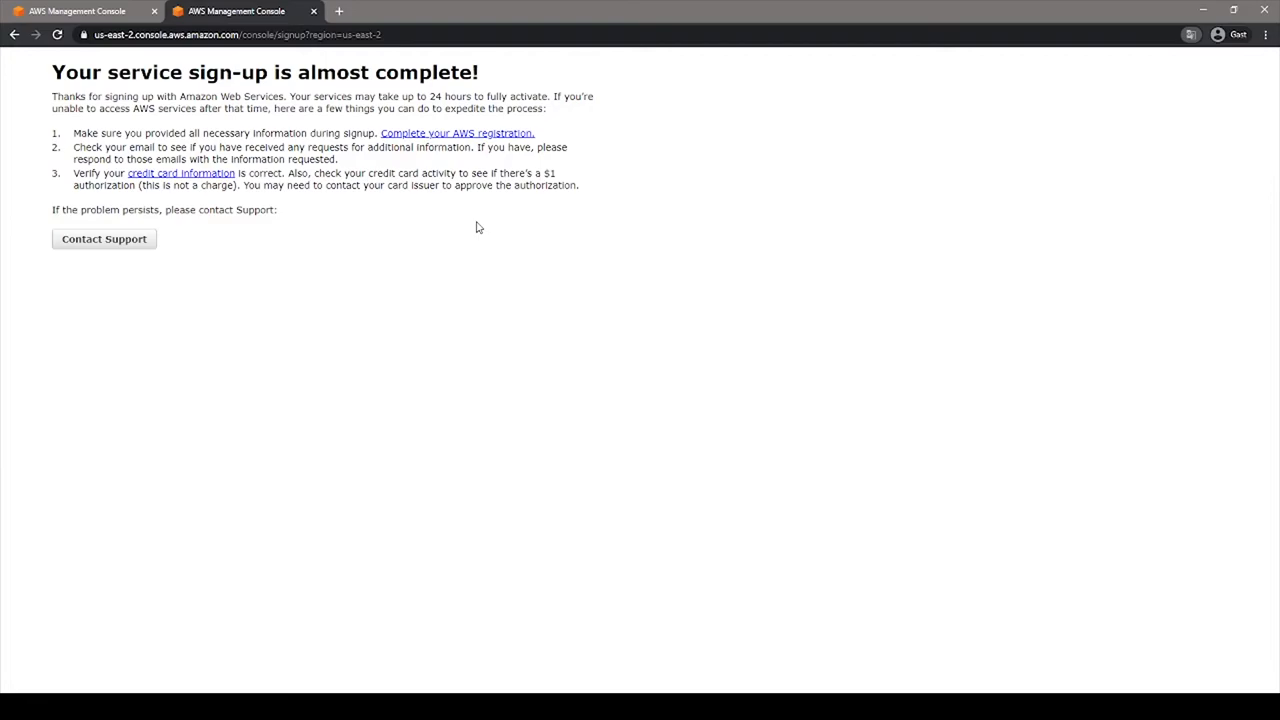
{"action": "left_click_drag", "start_coordinate": [417, 96], "coordinate": [519, 96]}
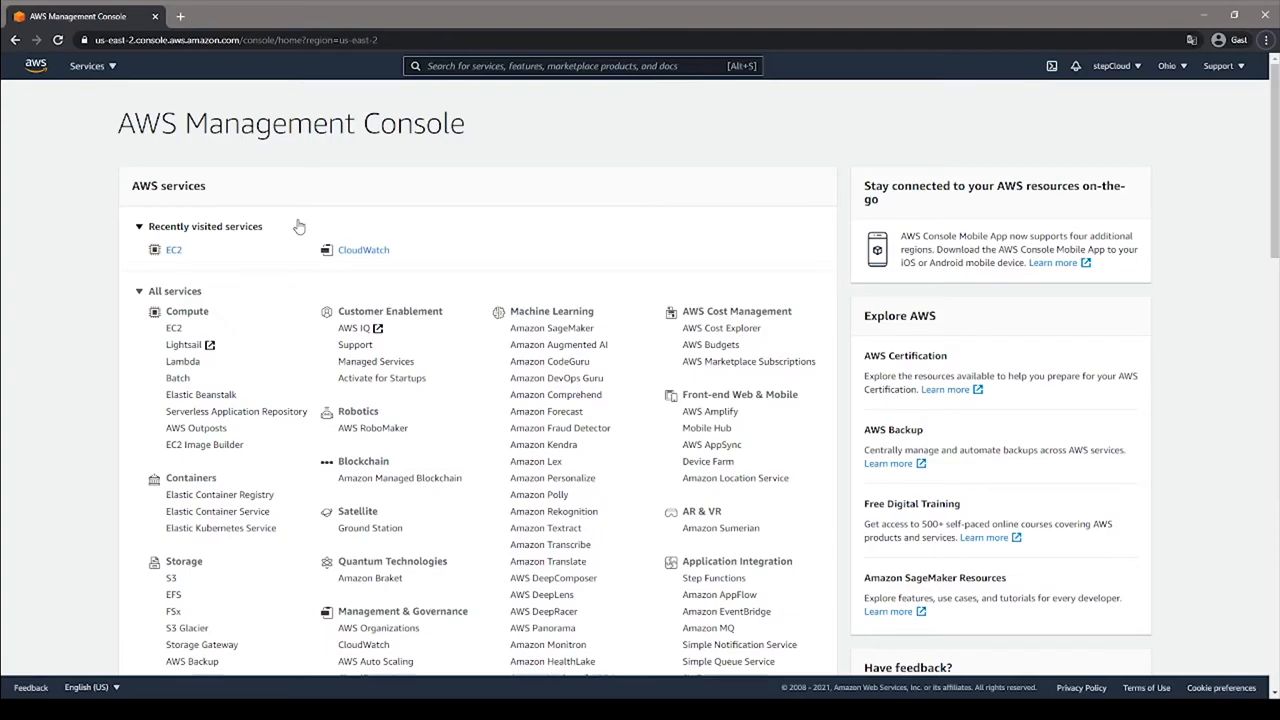
{"action": "mouse_move", "coordinate": [256, 244]}
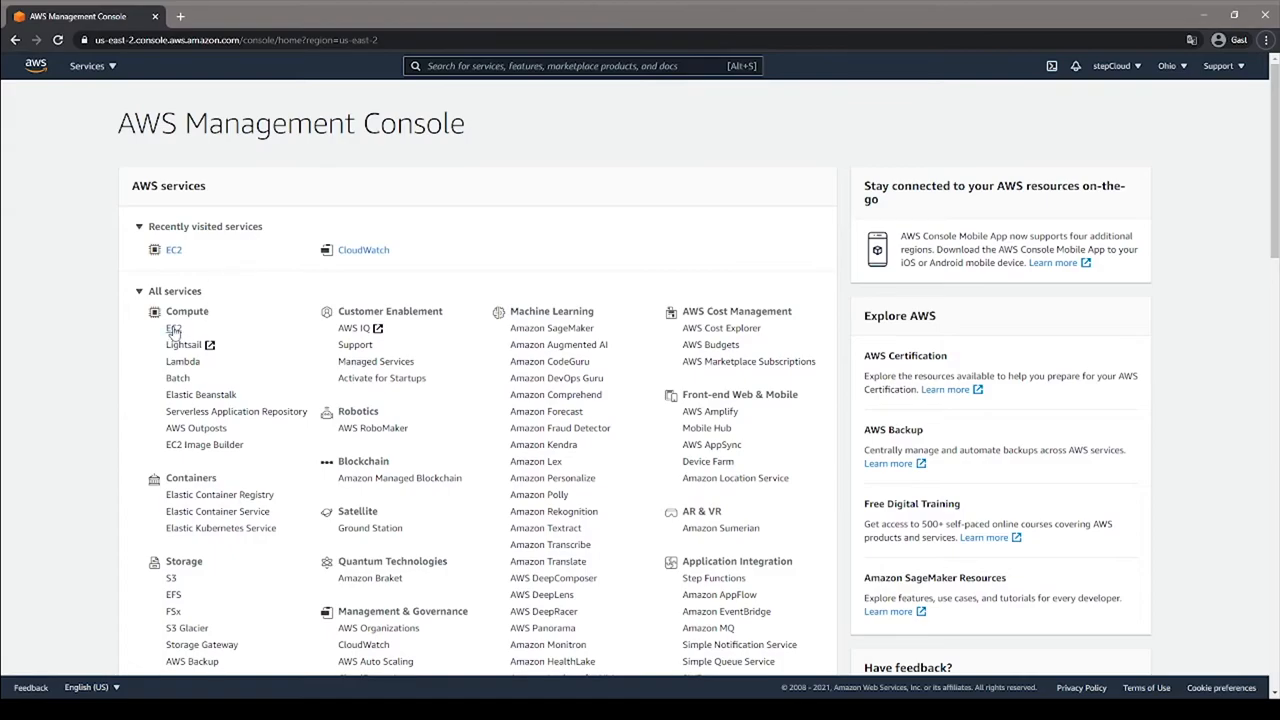
Scroll through the All services list on the console home
{"action": "scroll", "scroll_direction": "down", "scroll_amount": 3}
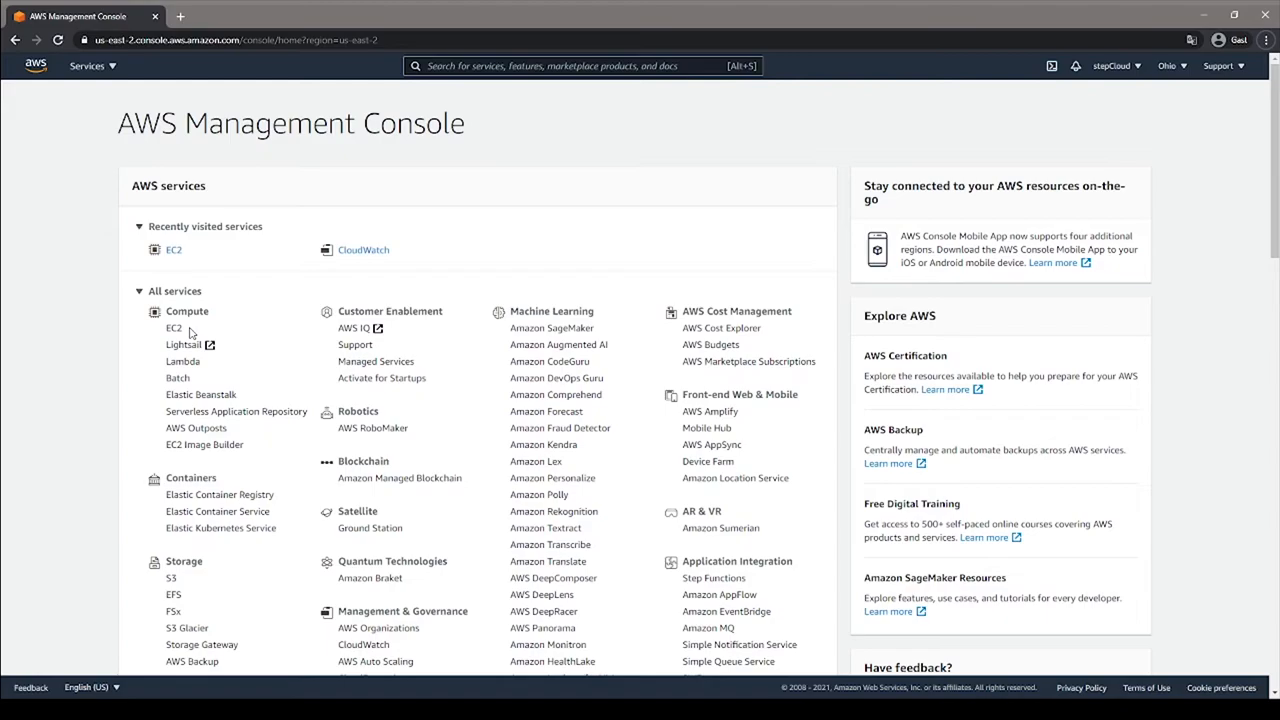
{"action": "mouse_move", "coordinate": [190, 333]}
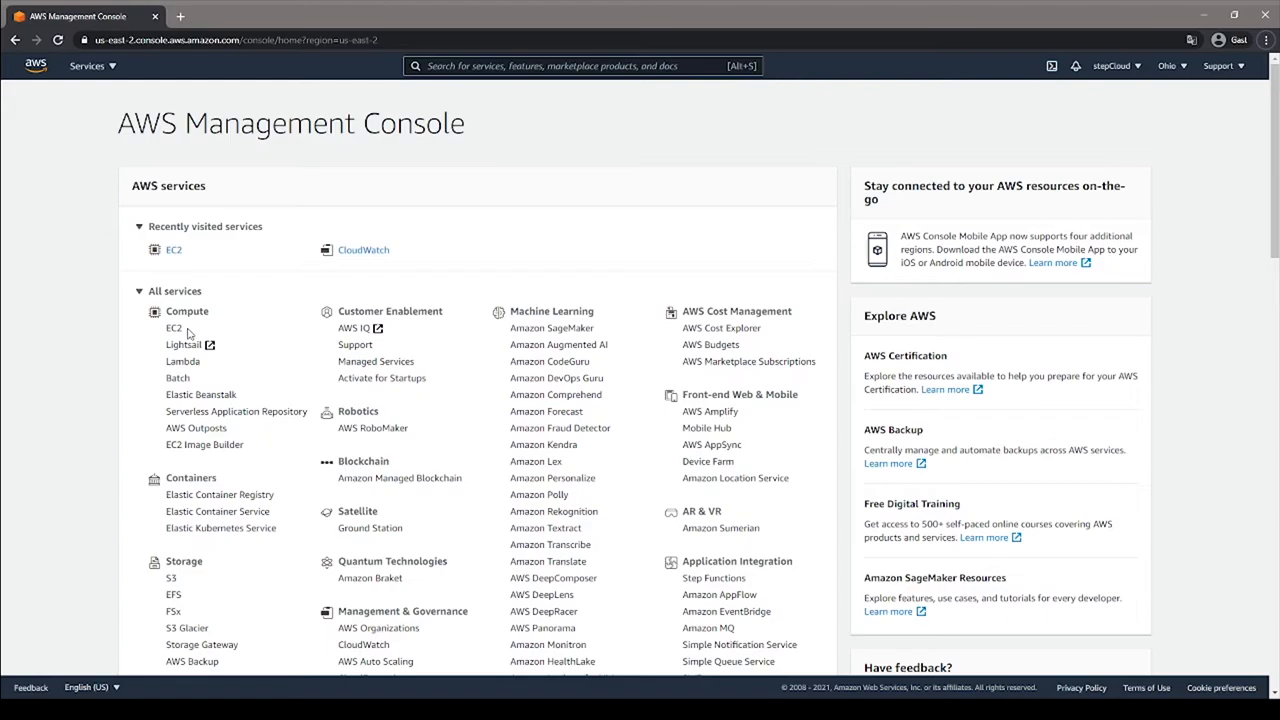
Open EC2 under Compute to show the US East (Ohio) dashboard
{"action": "left_click", "coordinate": [173, 328]}
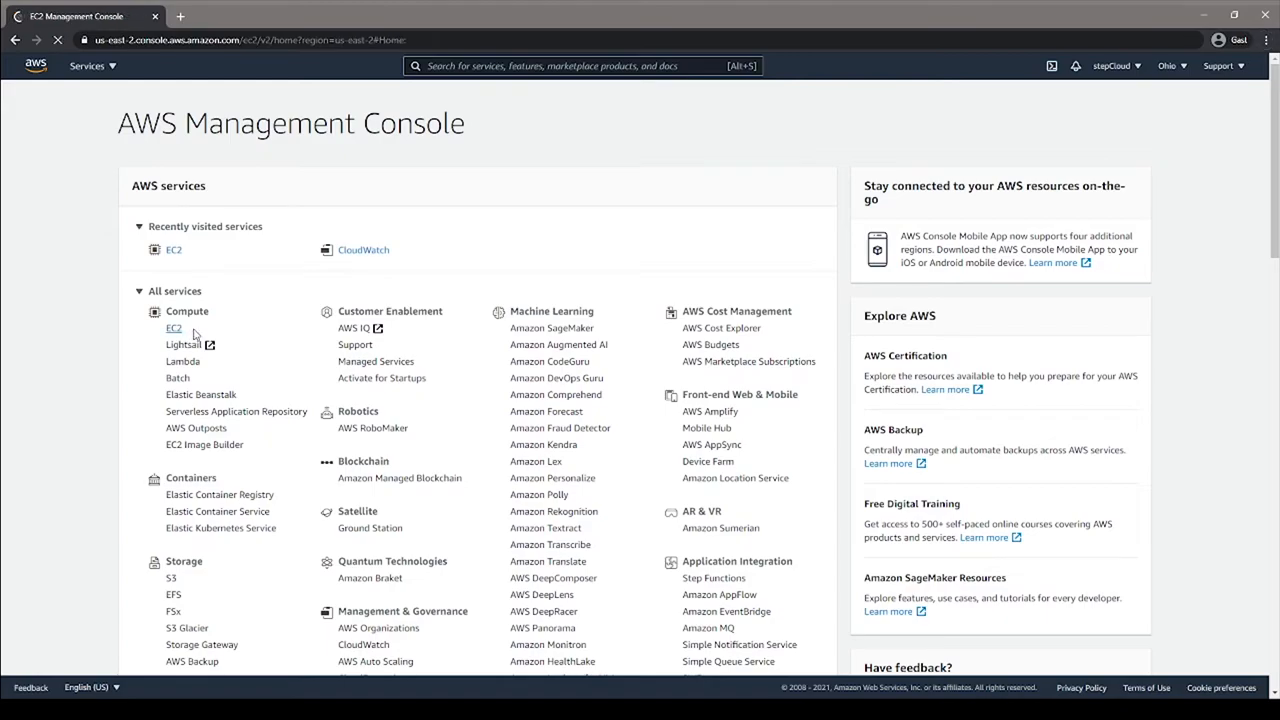
{"action": "left_click", "coordinate": [173, 328]}
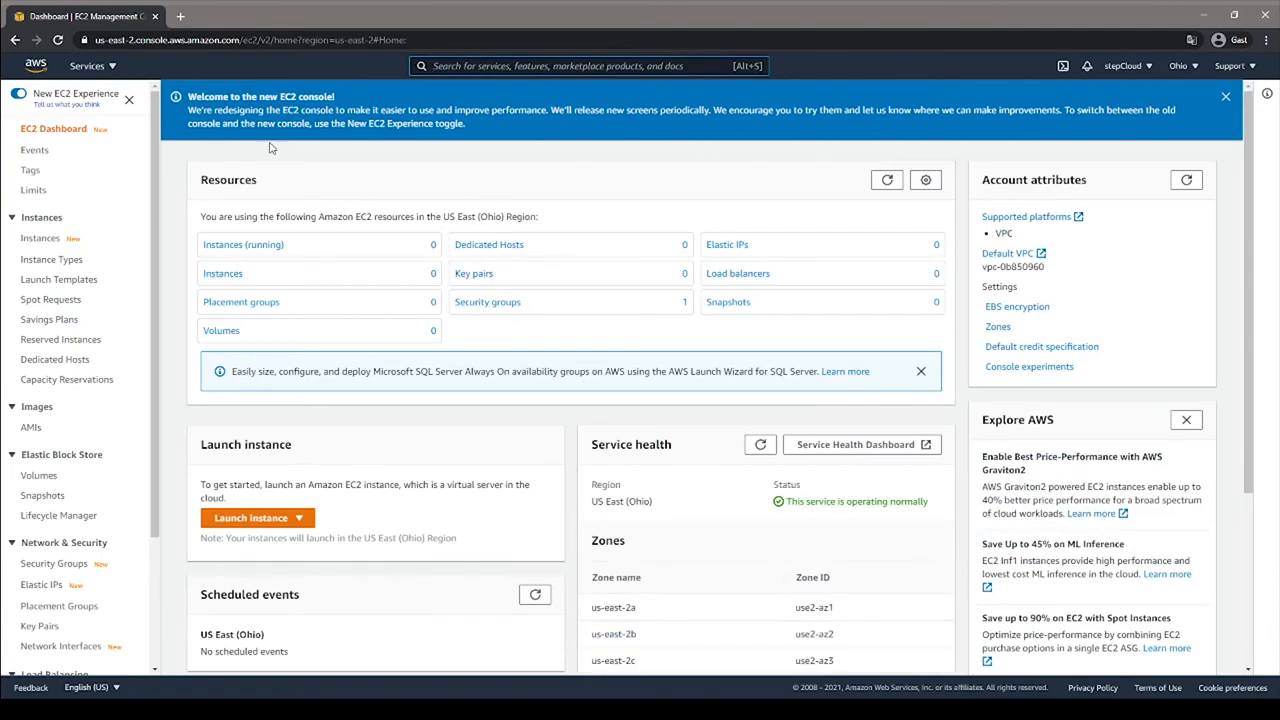
{"action": "mouse_move", "coordinate": [400, 170]}
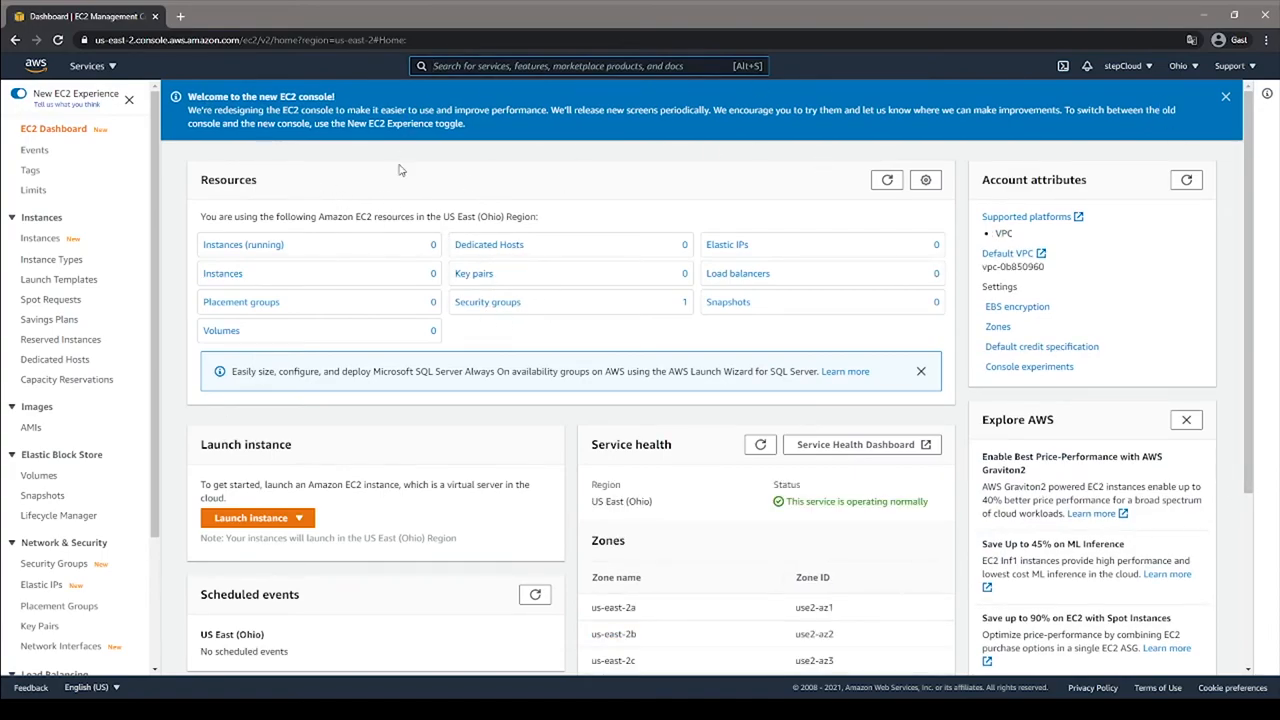
{"action": "mouse_move", "coordinate": [820, 538]}
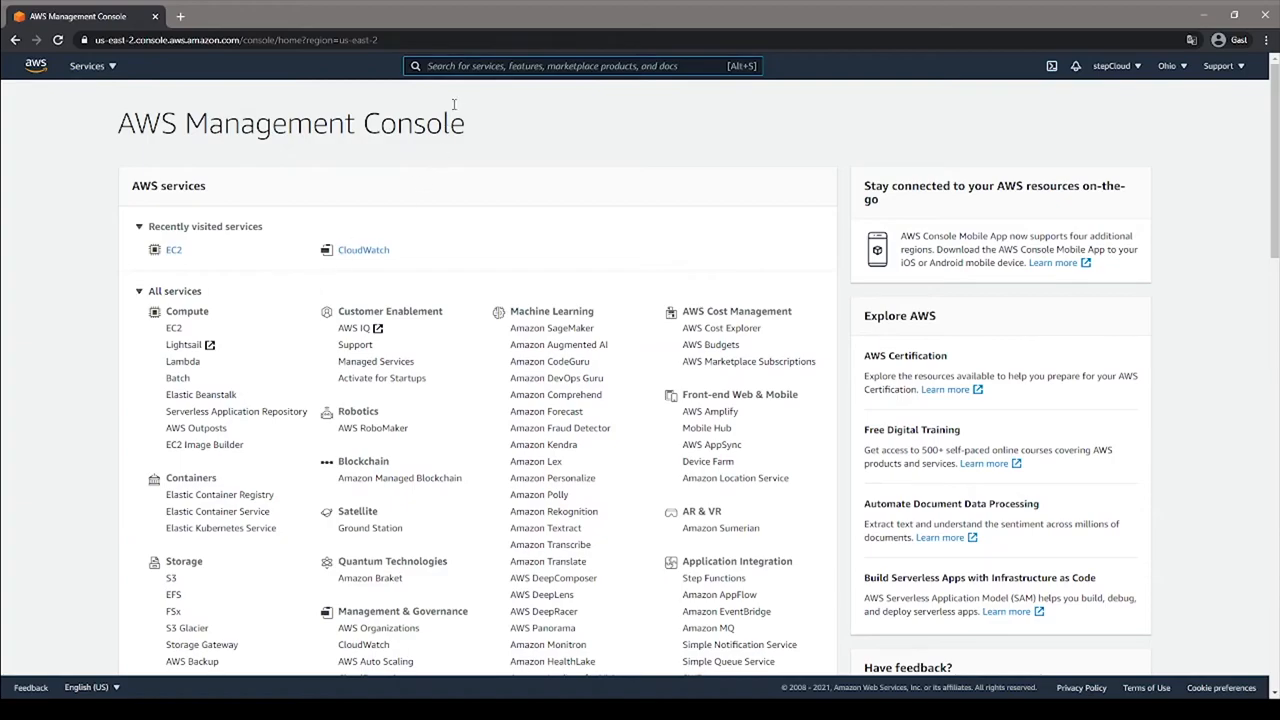
{"action": "type", "text": "s3"}
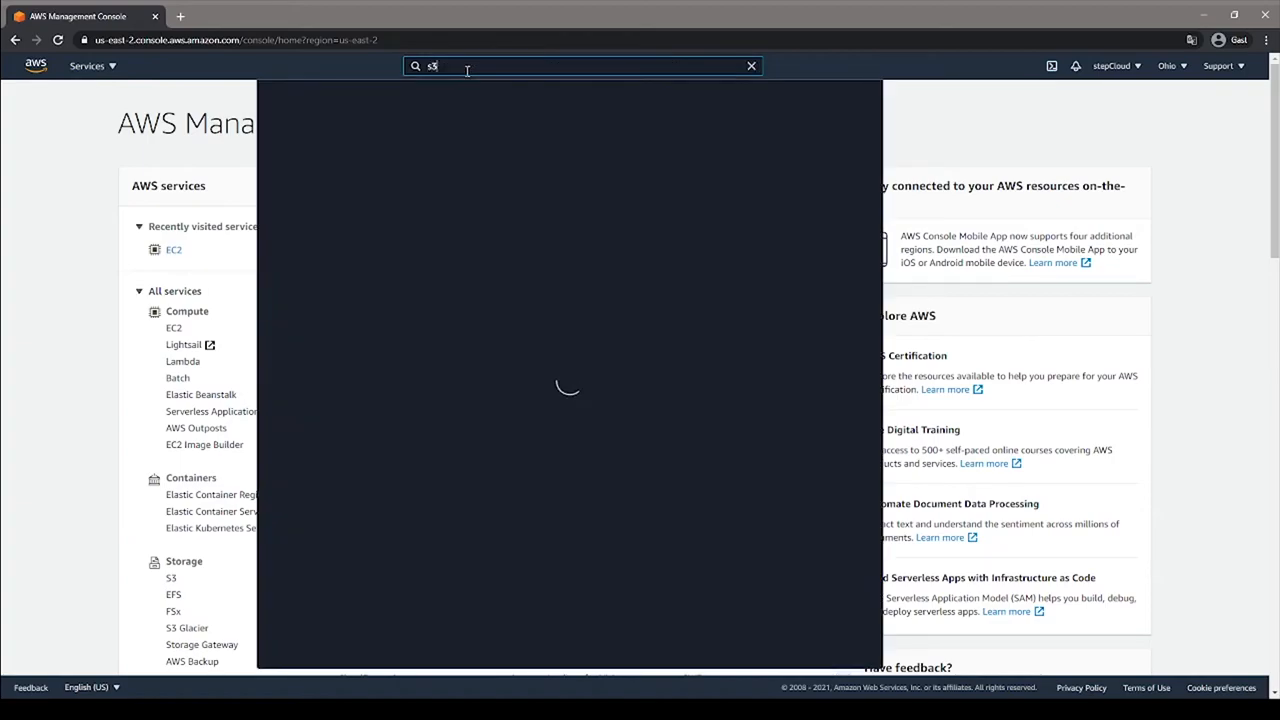
{"action": "type", "text": "s3"}
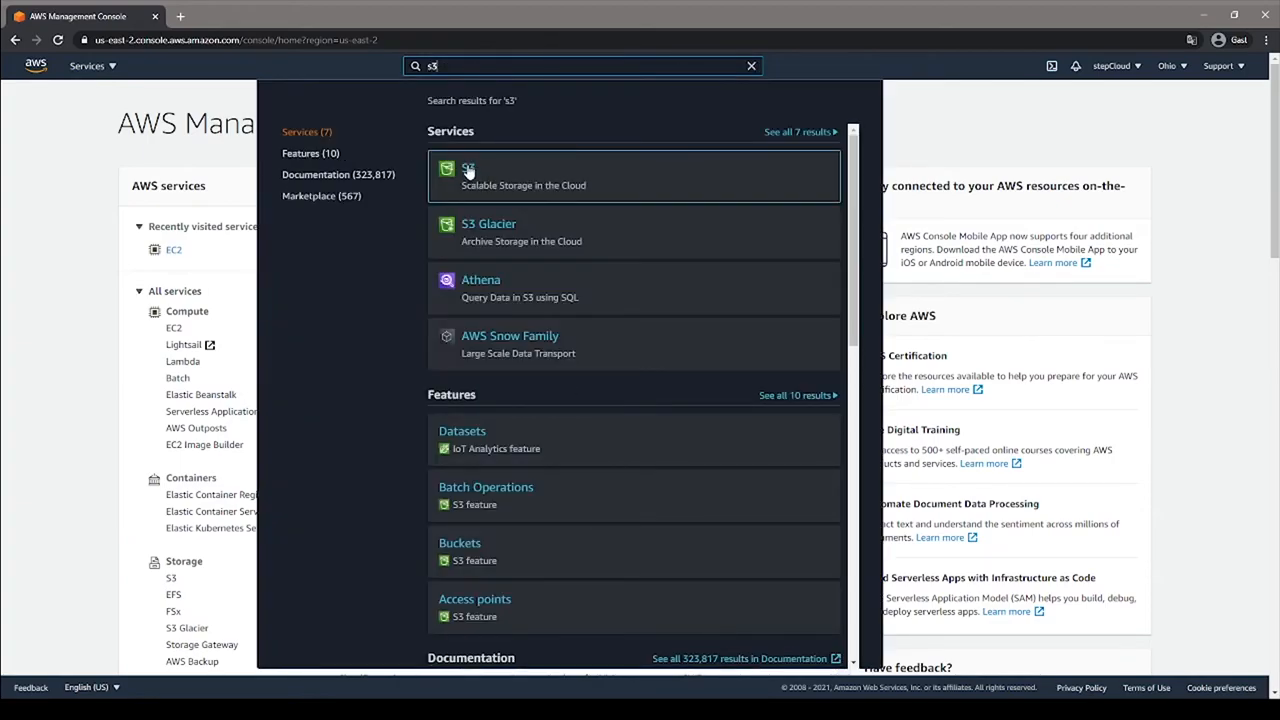
{"action": "mouse_move", "coordinate": [475, 175]}
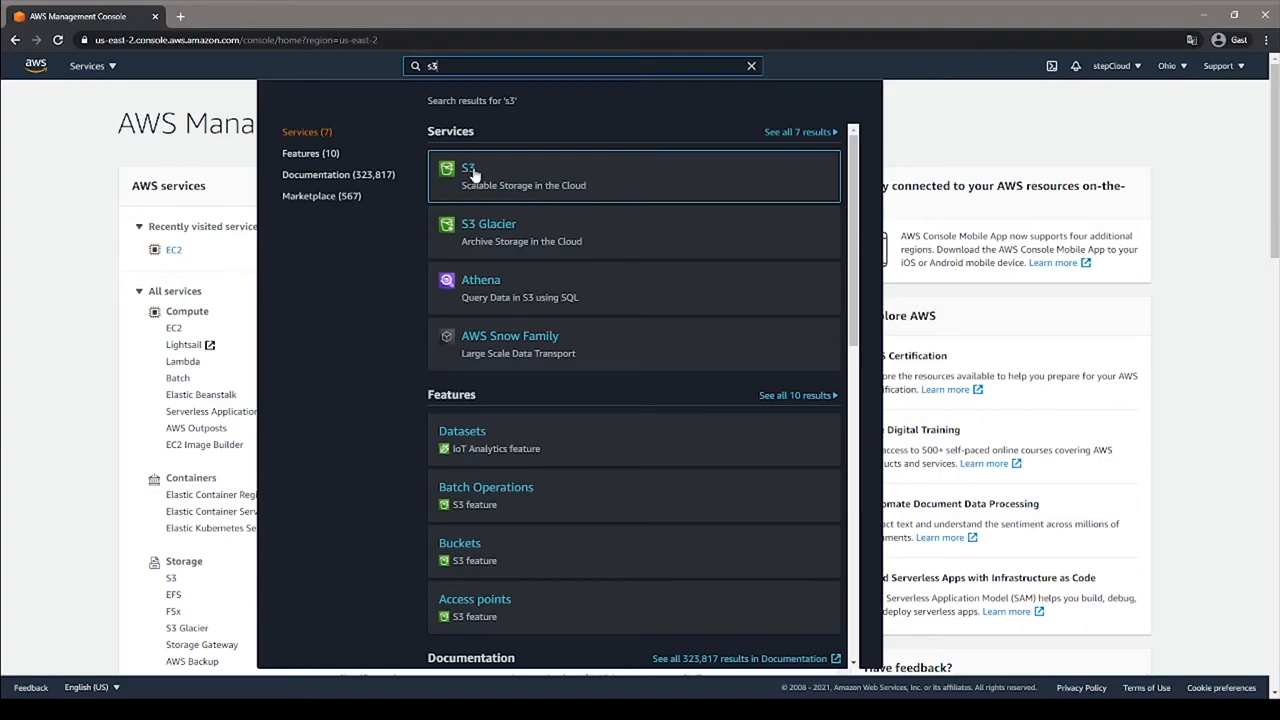
{"action": "mouse_move", "coordinate": [797, 155]}
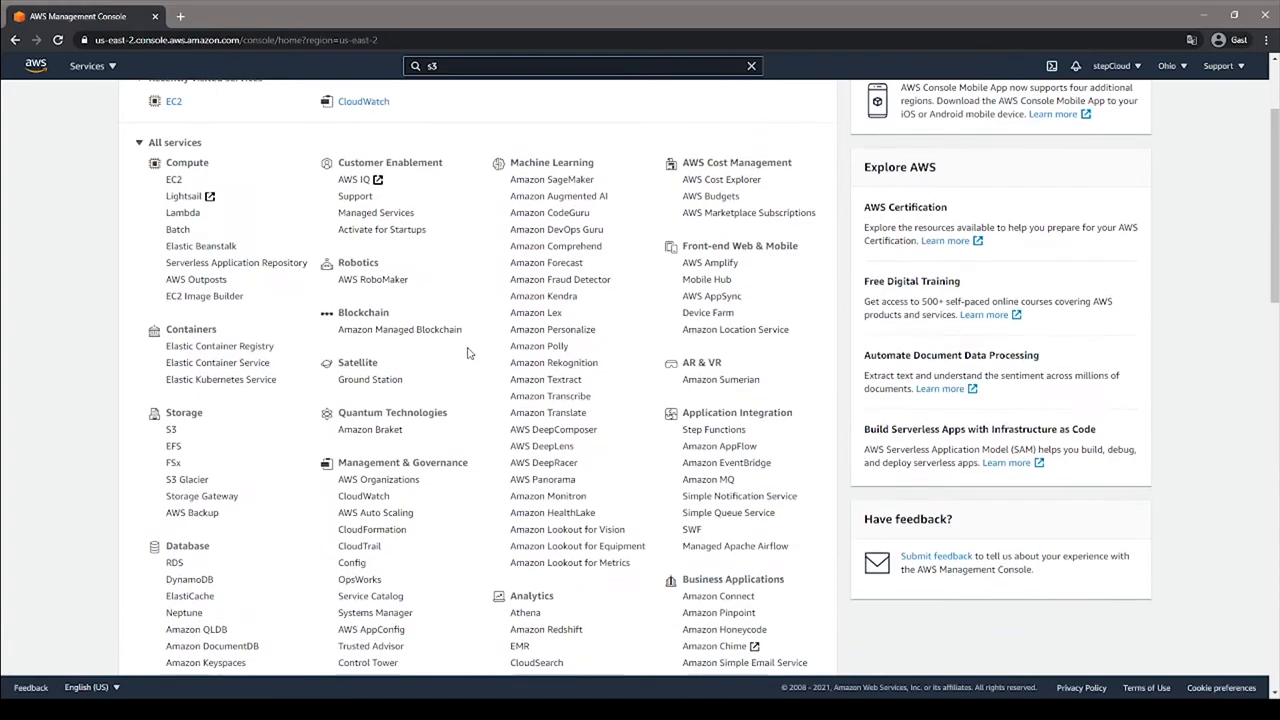
{"action": "scroll", "scroll_direction": "down", "scroll_amount": 3}
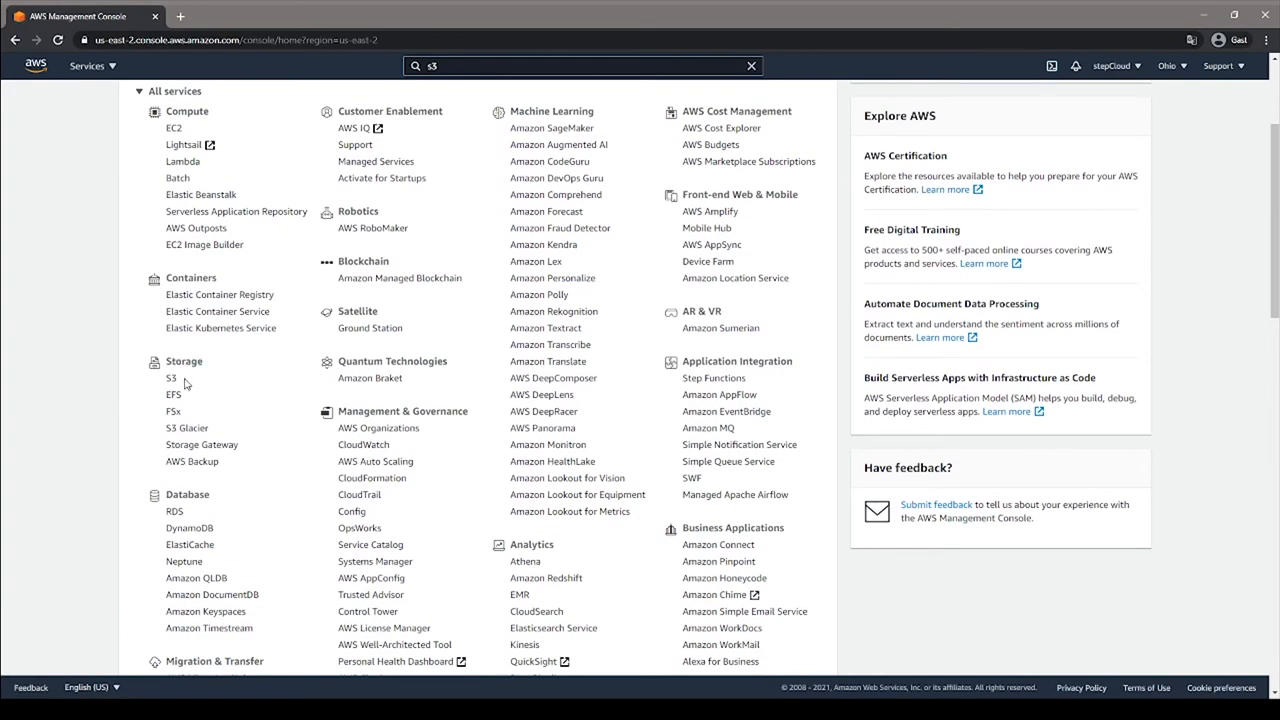
Choose S3 from the All services Storage list to view the empty S3 Buckets page
{"action": "left_click", "coordinate": [171, 378]}
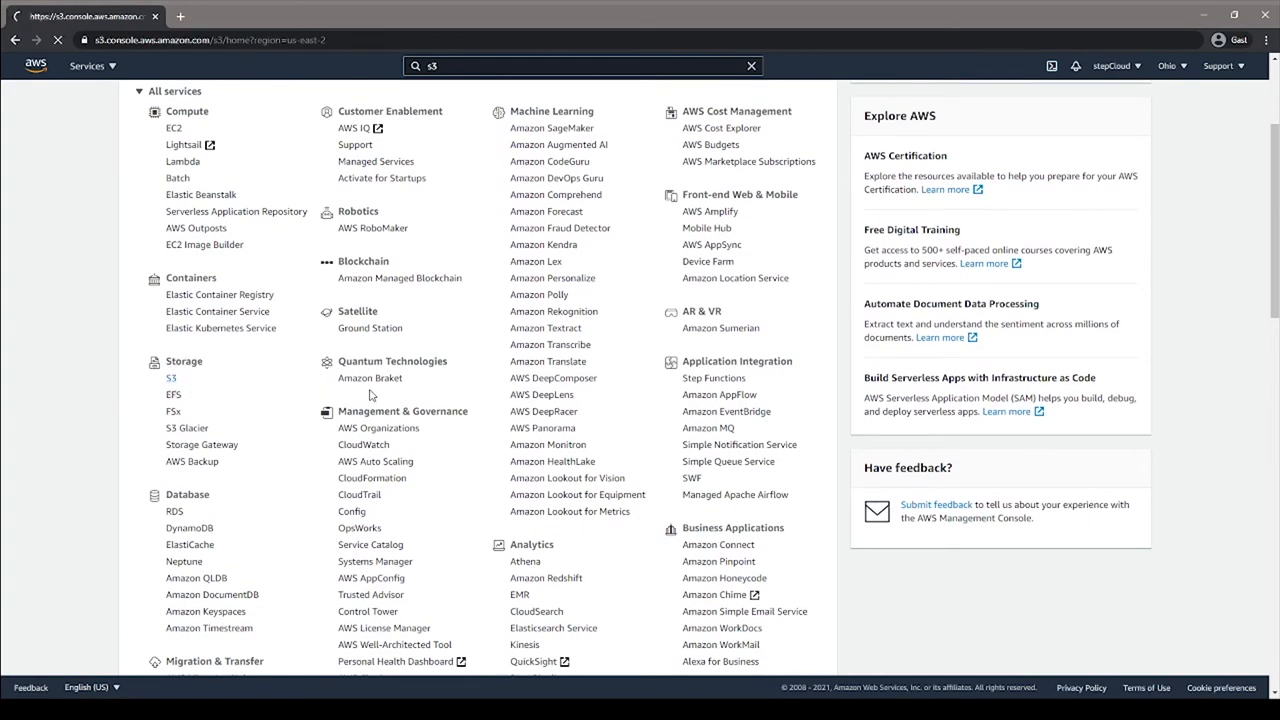
{"action": "left_click", "coordinate": [171, 378]}
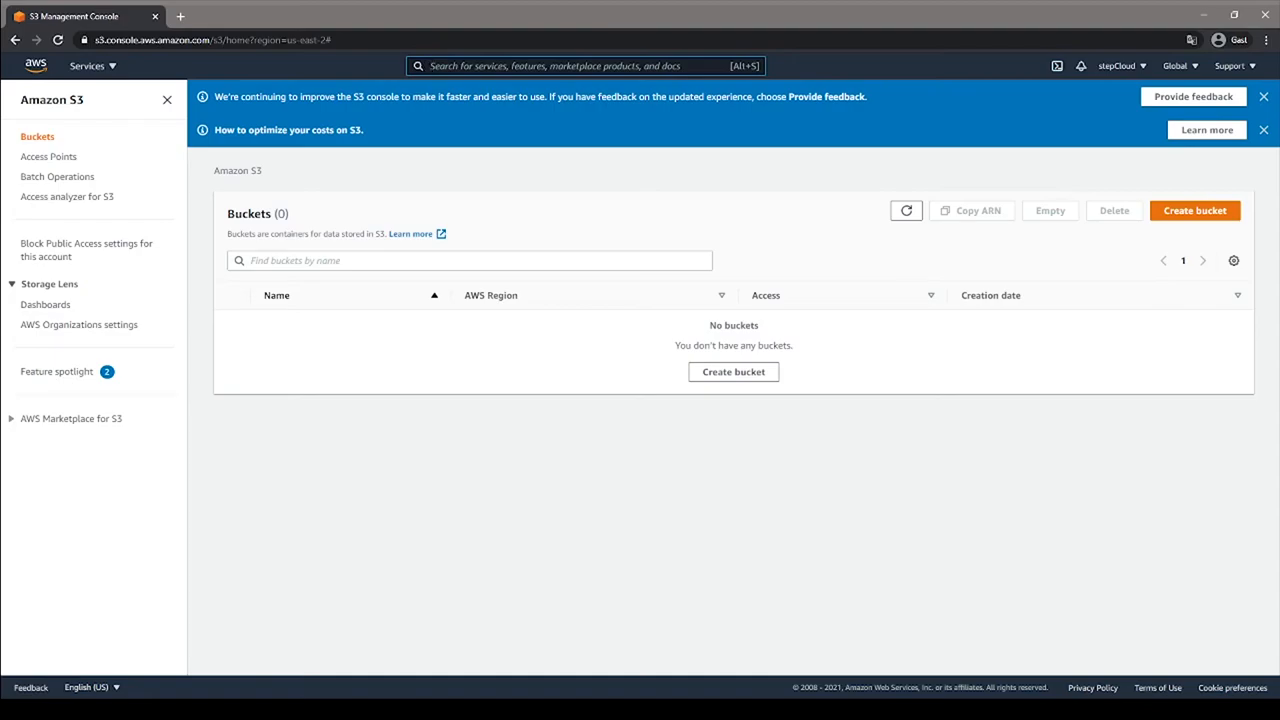
{"action": "mouse_move", "coordinate": [1258, 547]}
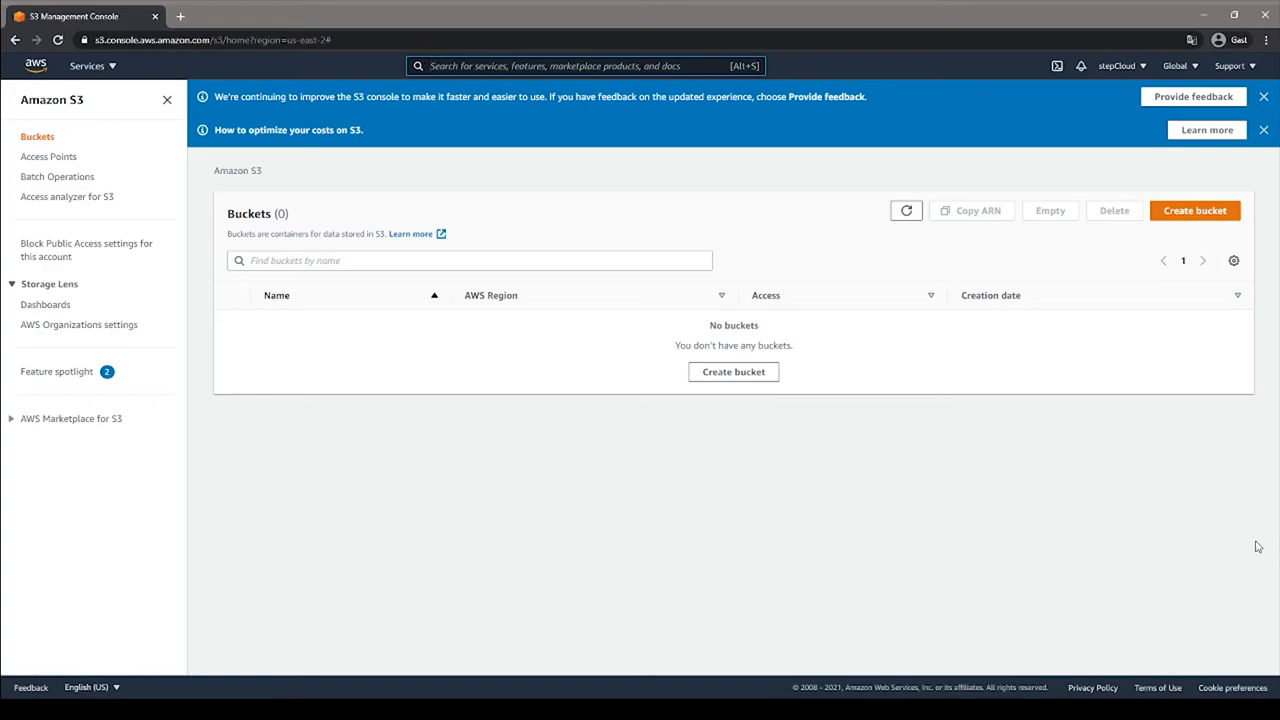